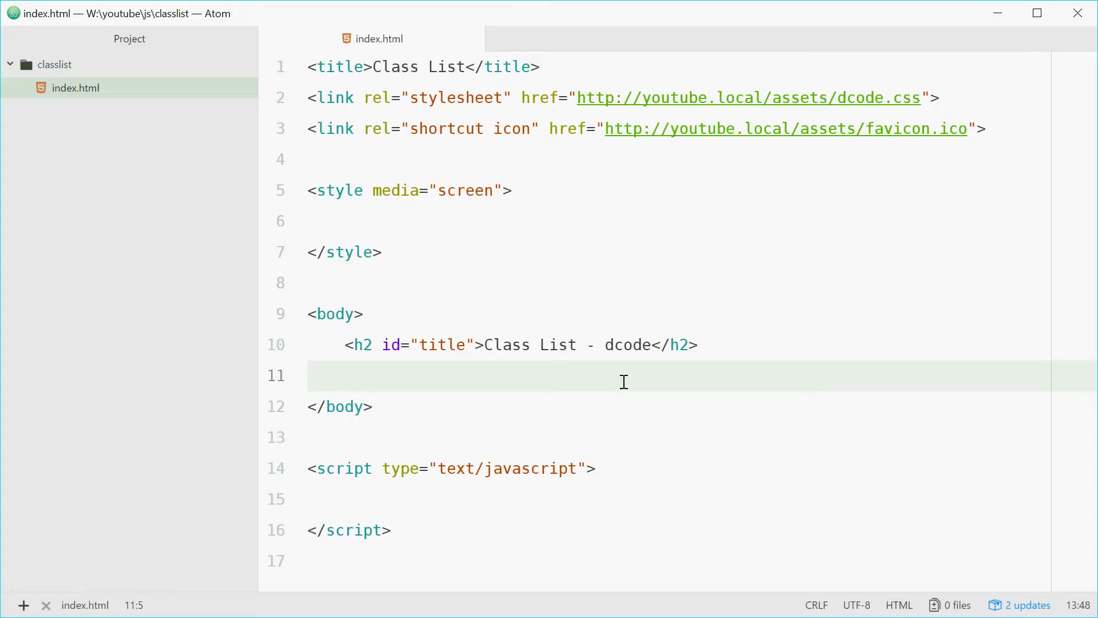
Write <p id="myPara">Yeah mate</p> on the empty line under the h2.
click(343, 376)
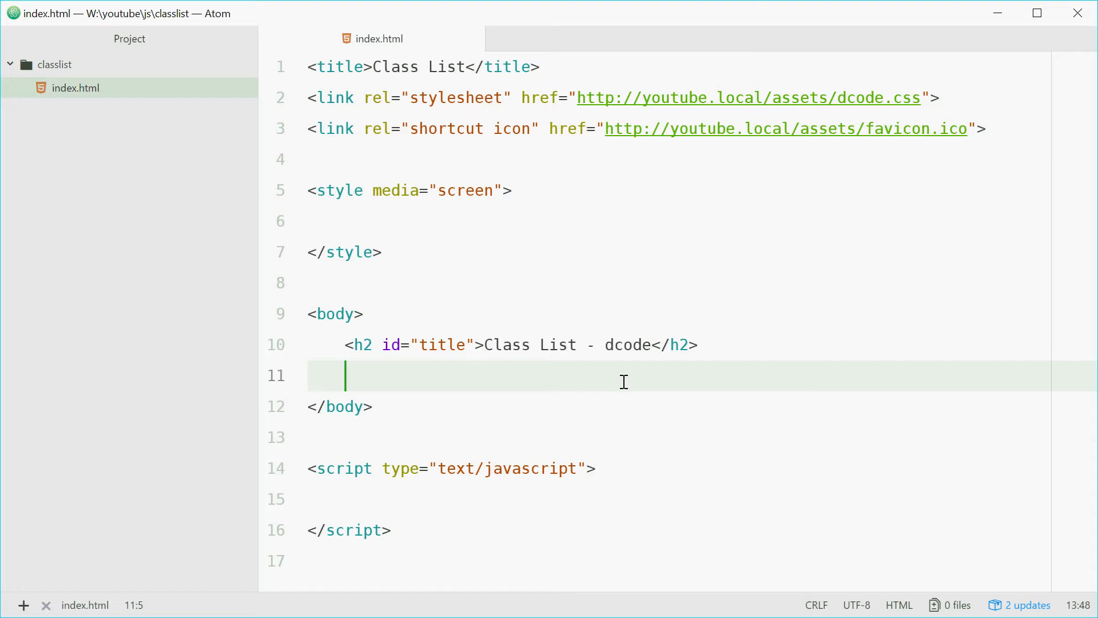
mouse_move(498, 370)
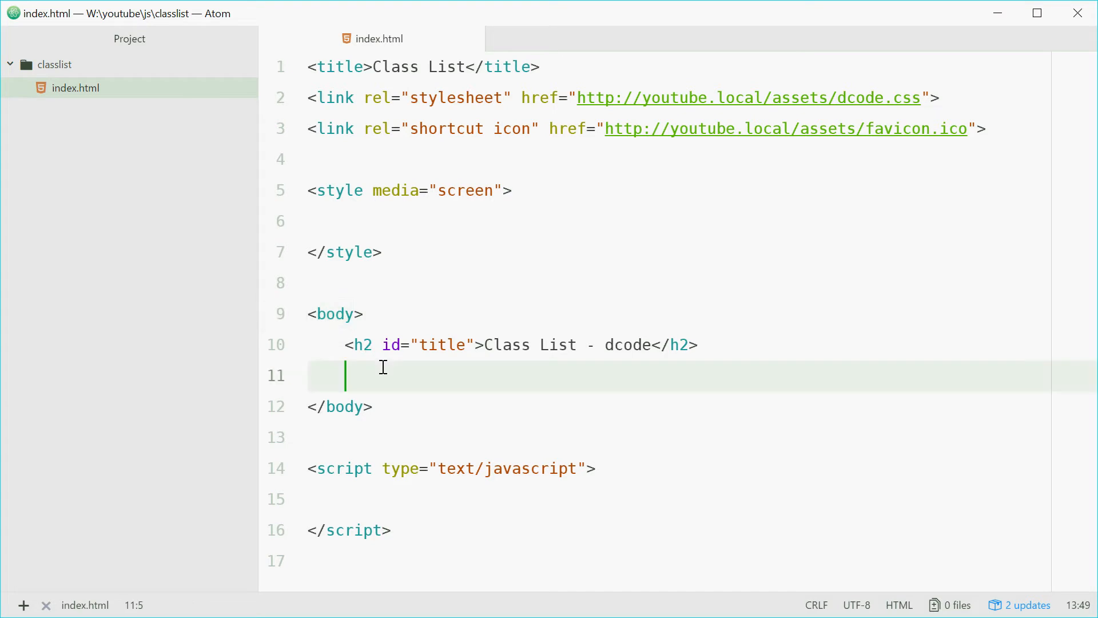
text(<p id="myPara">)
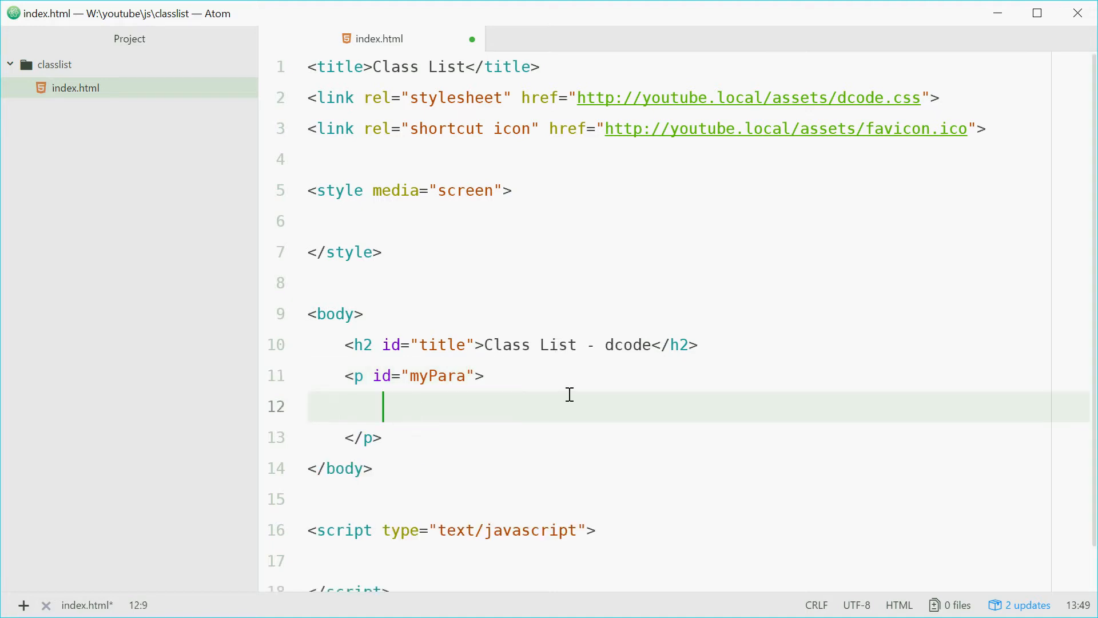
text(Yeah mate)
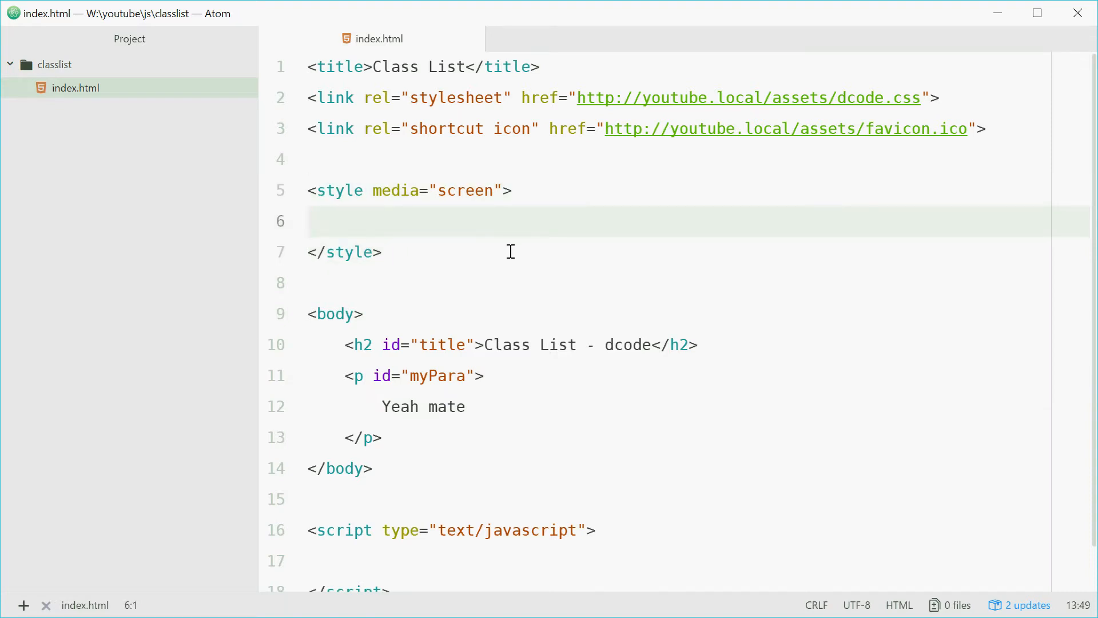
Write the .bold { font-weight: bold } and .red-bg rules inside the style block.
click(308, 221)
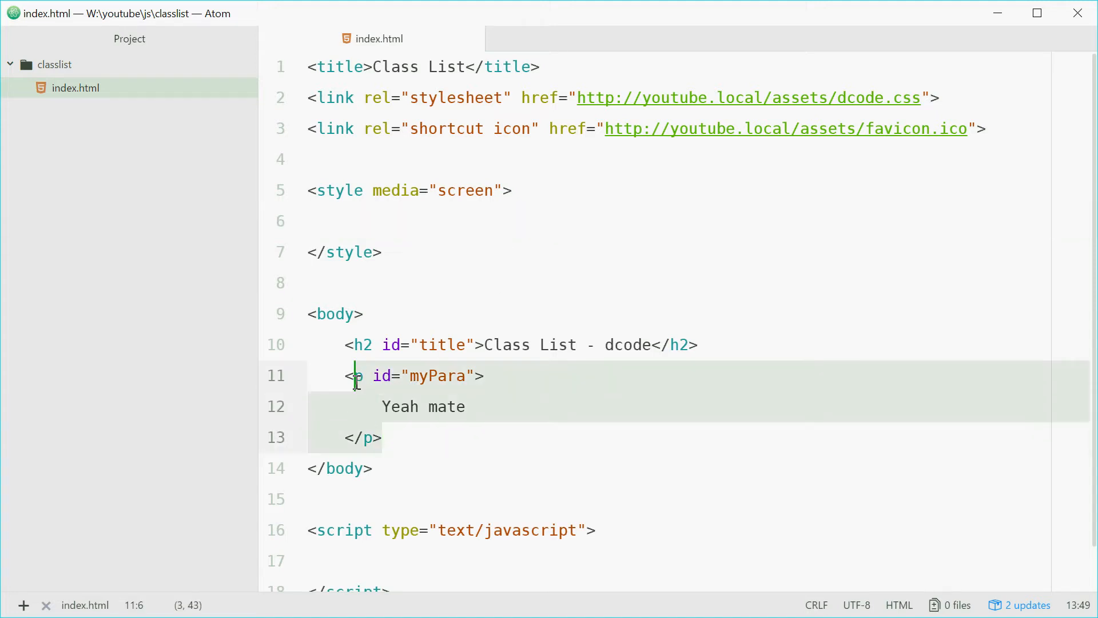
click(384, 438)
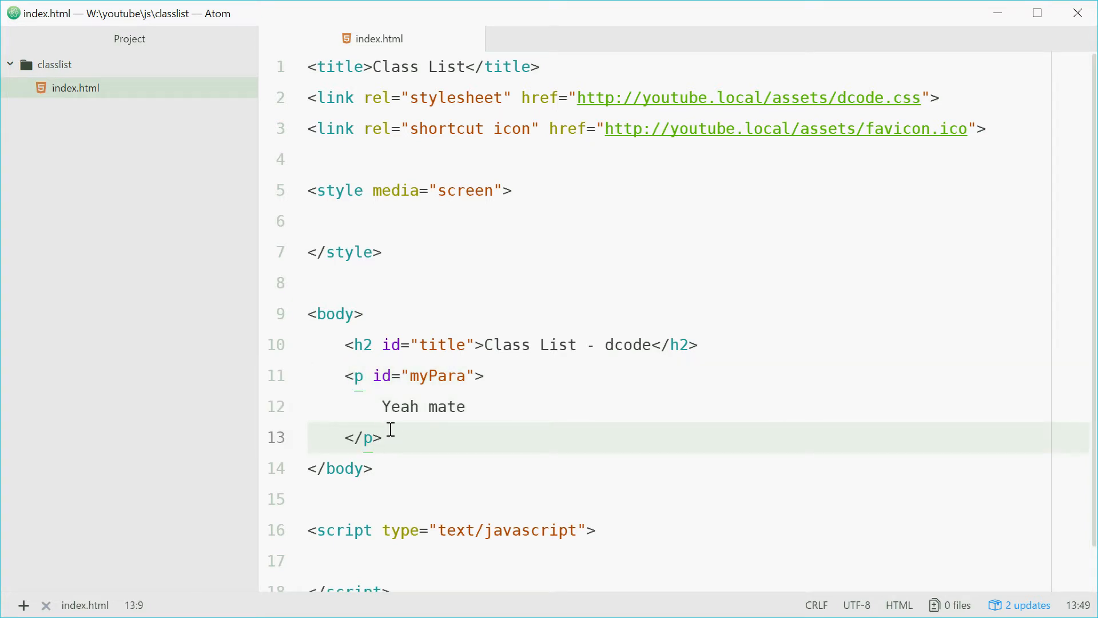
click(402, 220)
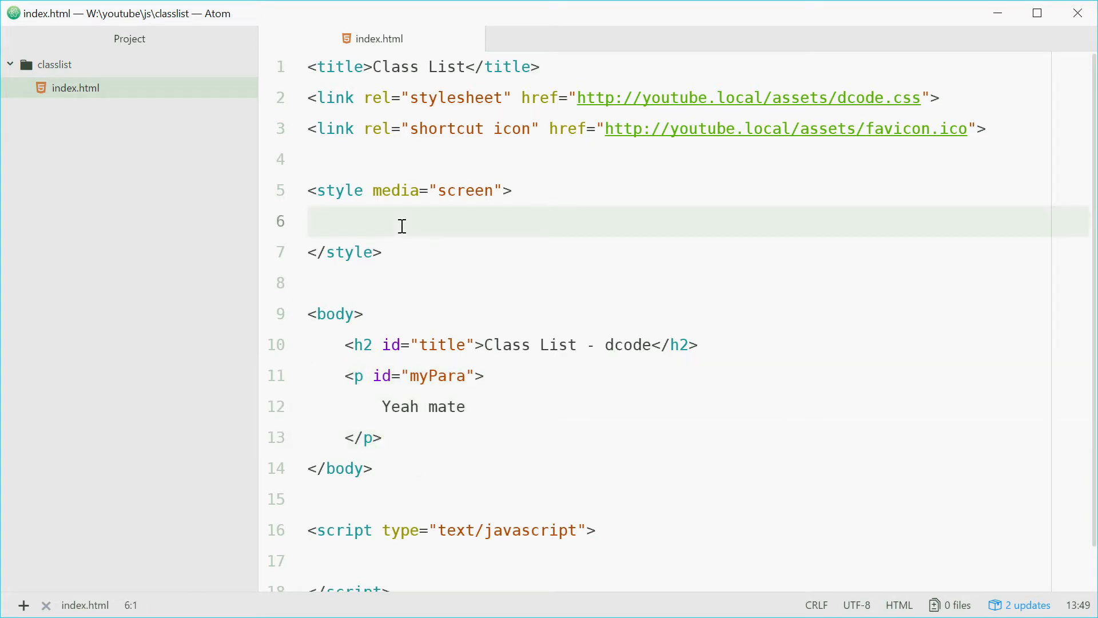
text(.)
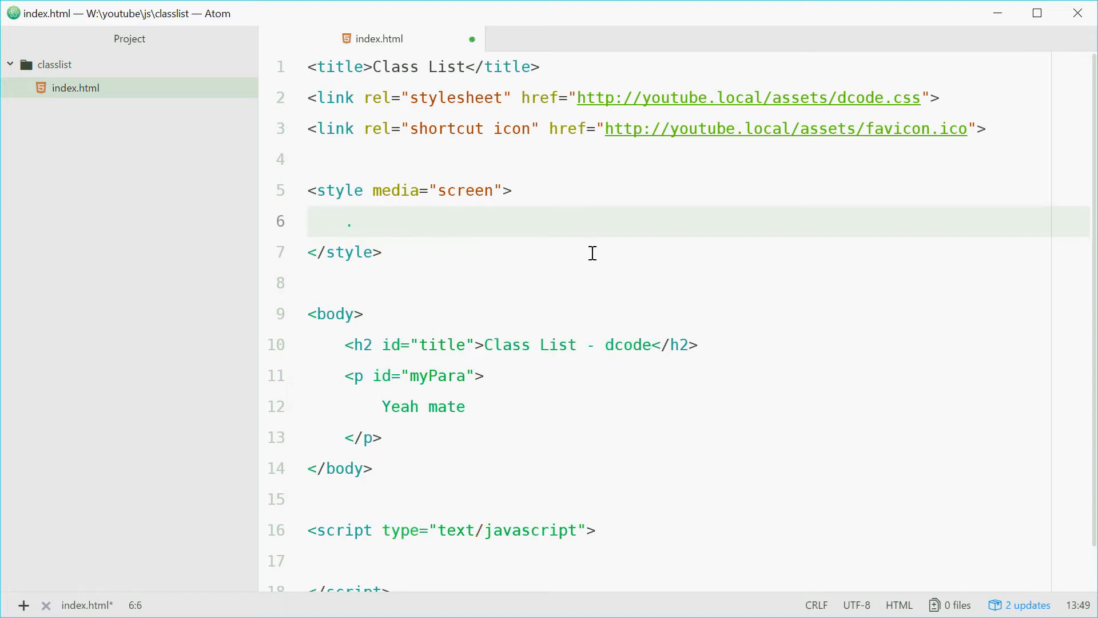
text(bold { })
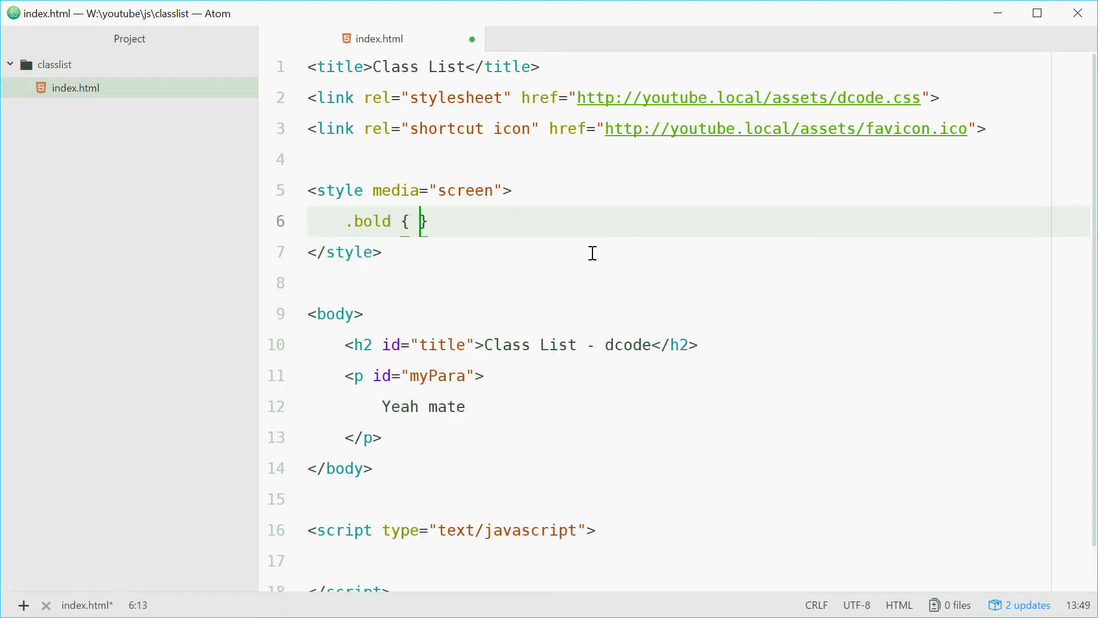
text(font-weight: bold)
text(.)
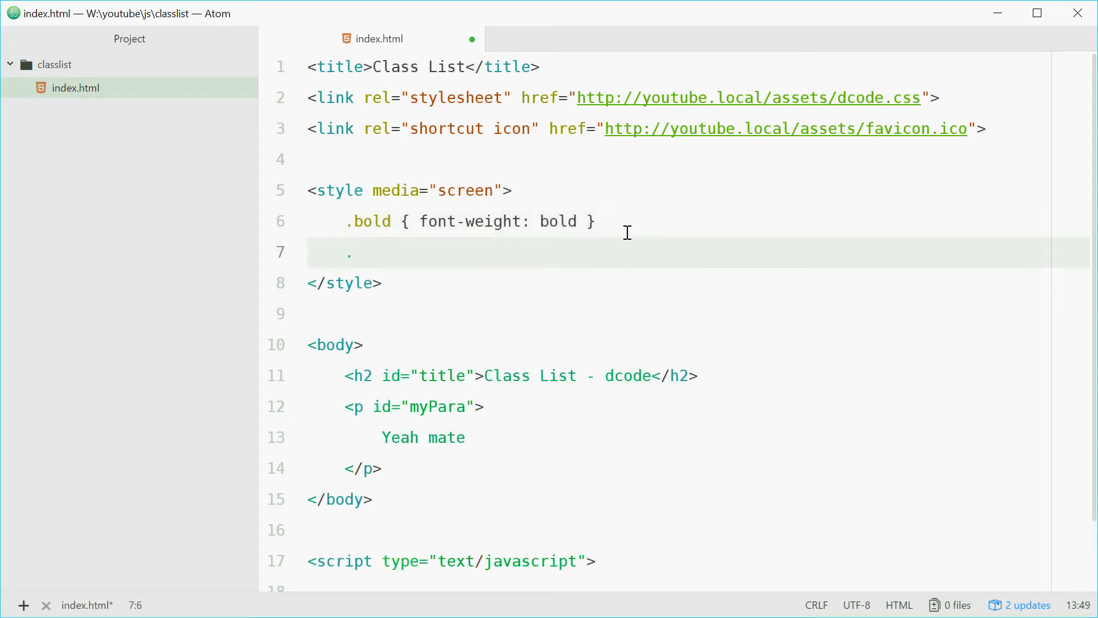
text(red-bg { background: red)
text(.)
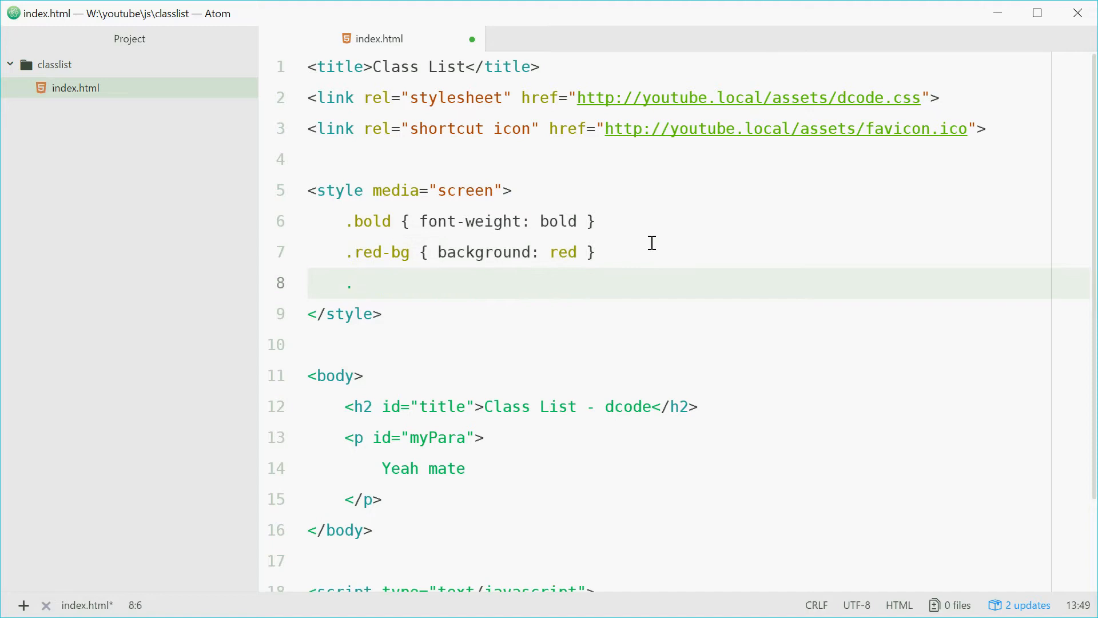
Write the .white-text colour rule and .big-font { font-size: 36px } rule.
text(white-text { color: white)
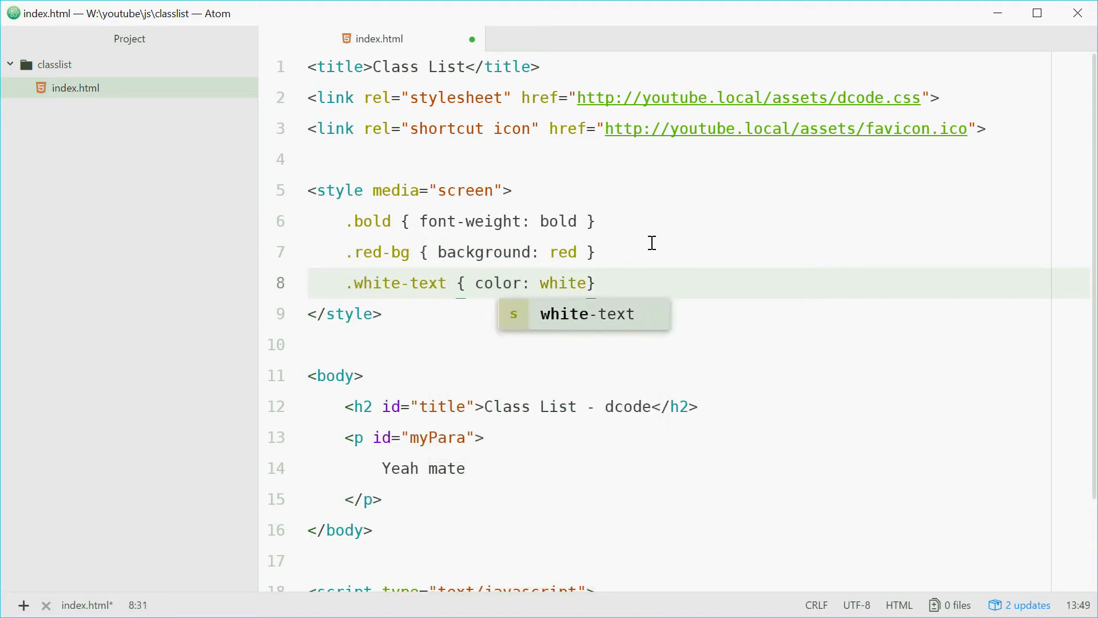
key(enter)
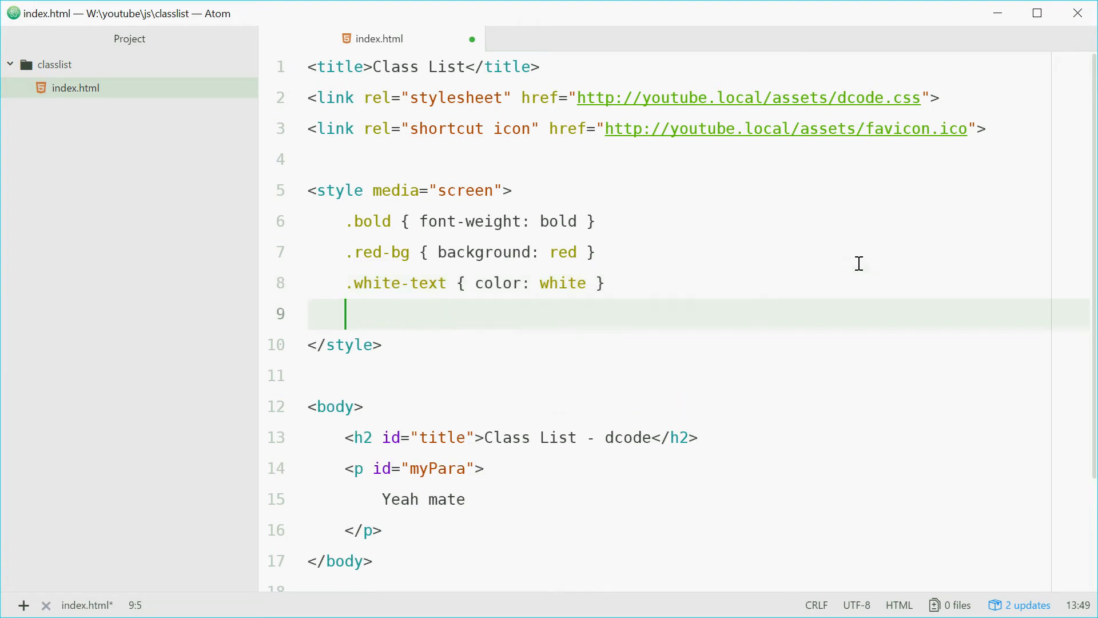
text(.big-font)
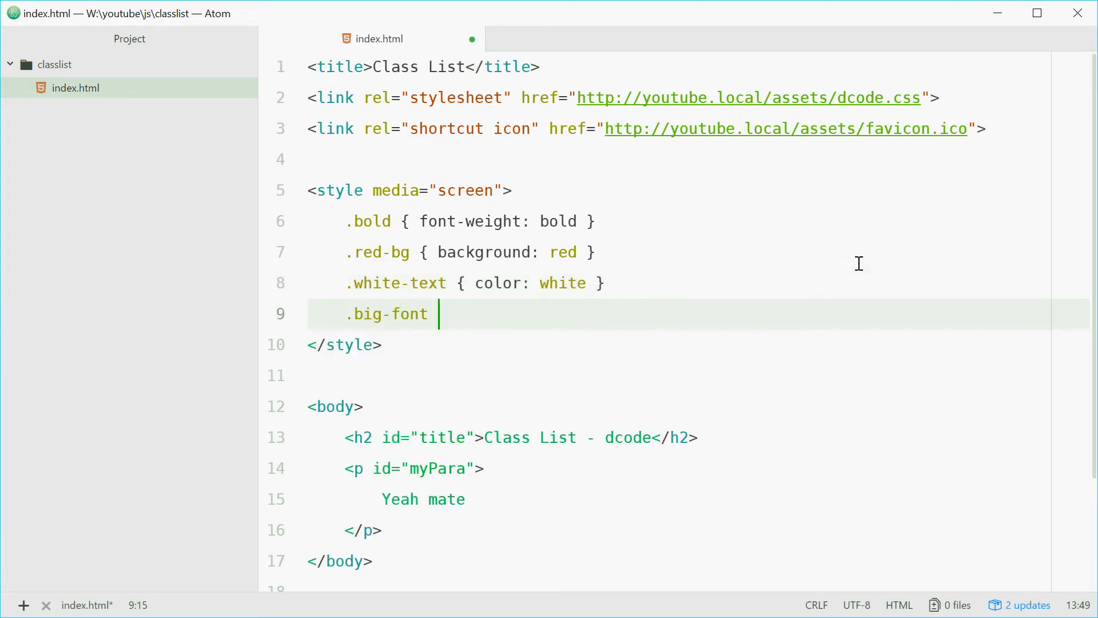
text({ font-size: })
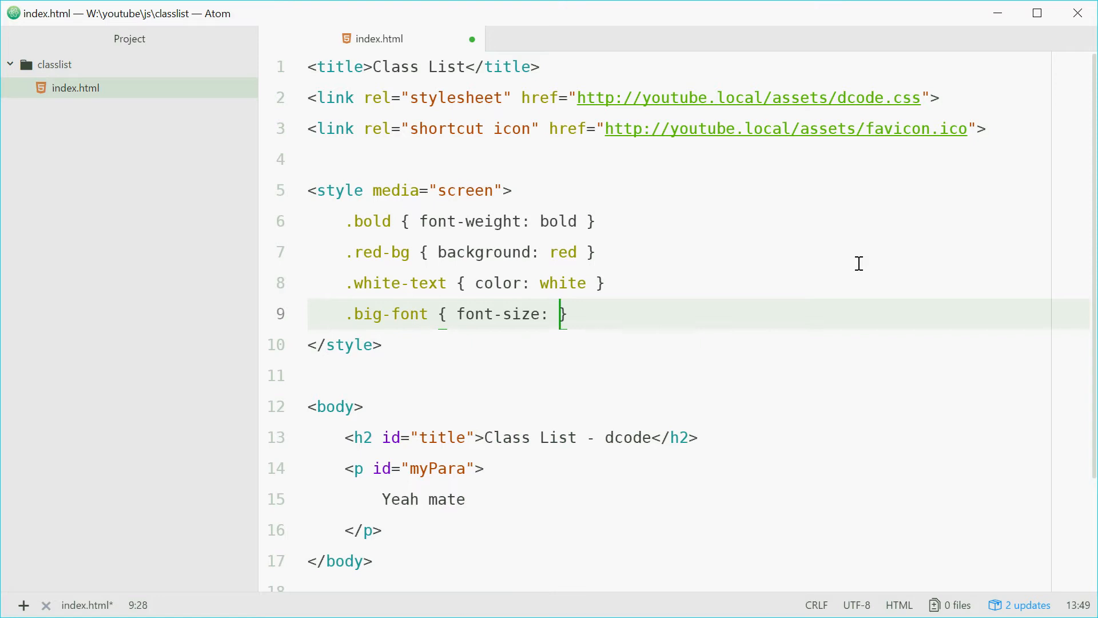
text(36px)
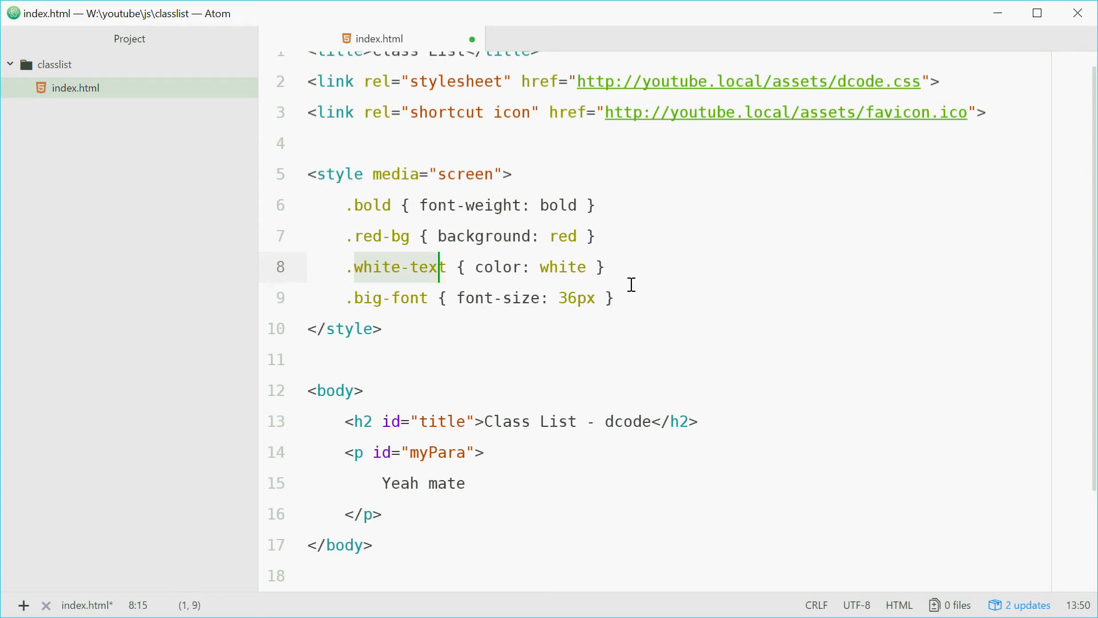
Declare const myPara = document.getElementById('myPara'); inside the script block.
click(616, 298)
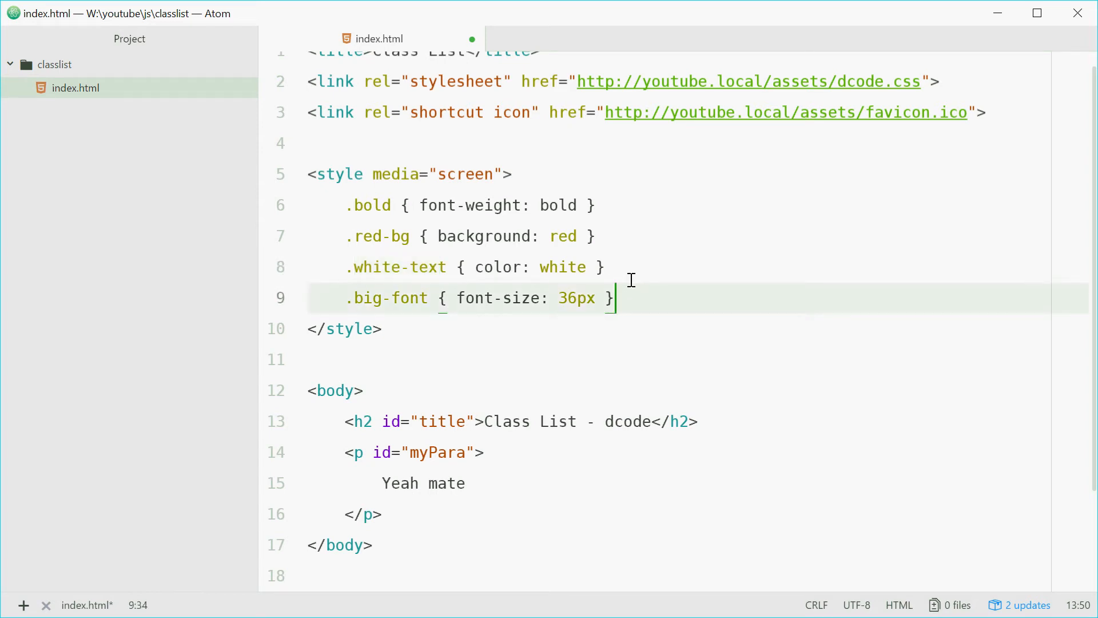
scroll(down, 3)
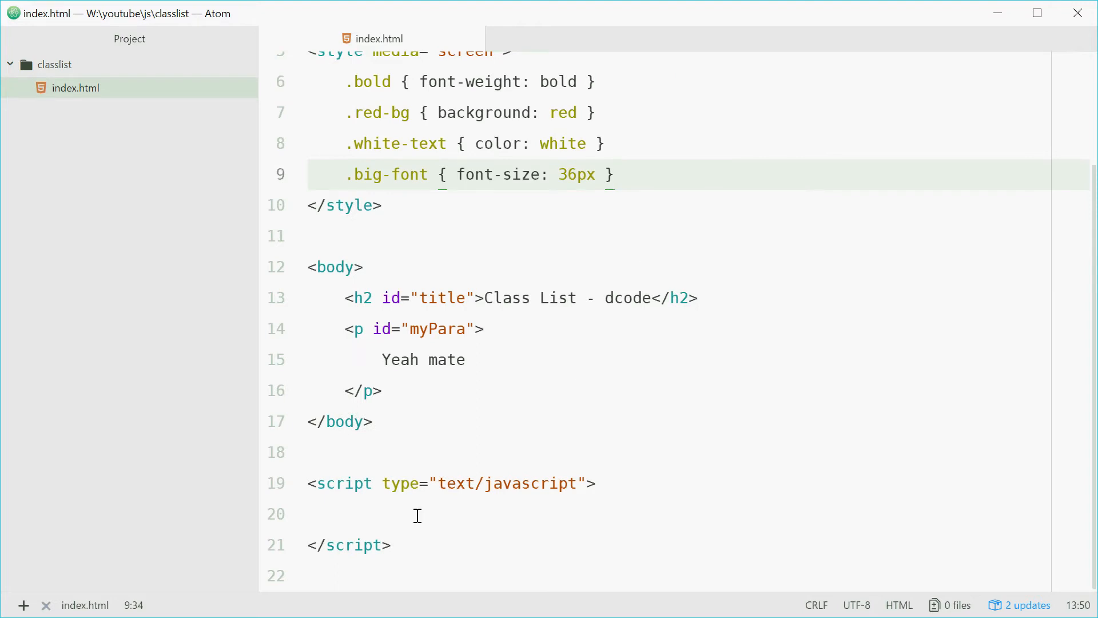
click(343, 513)
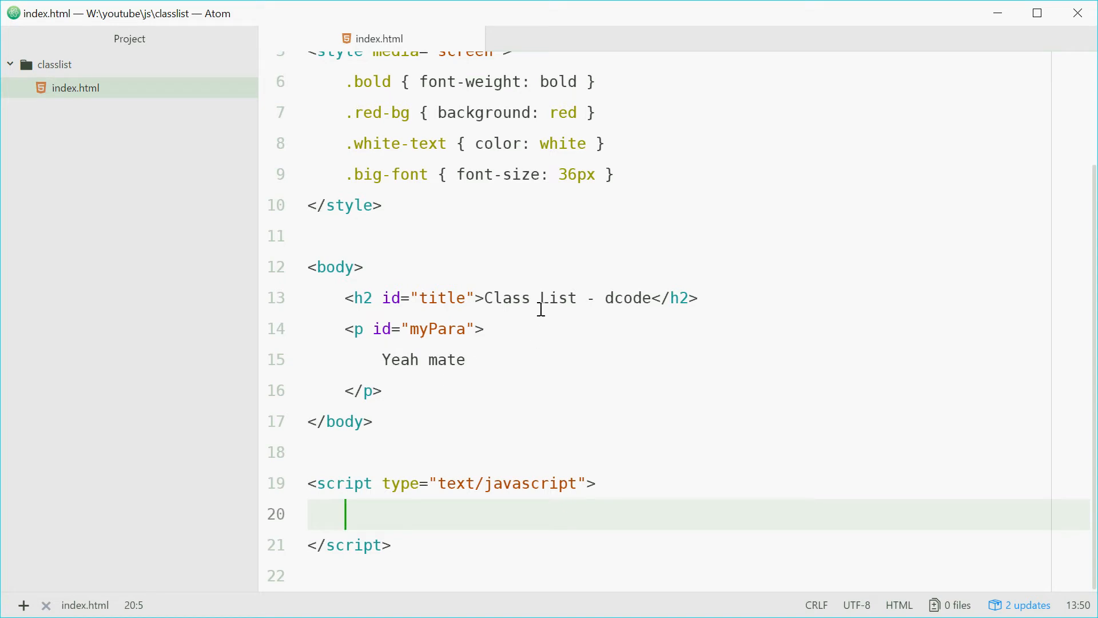
text(const myPa)
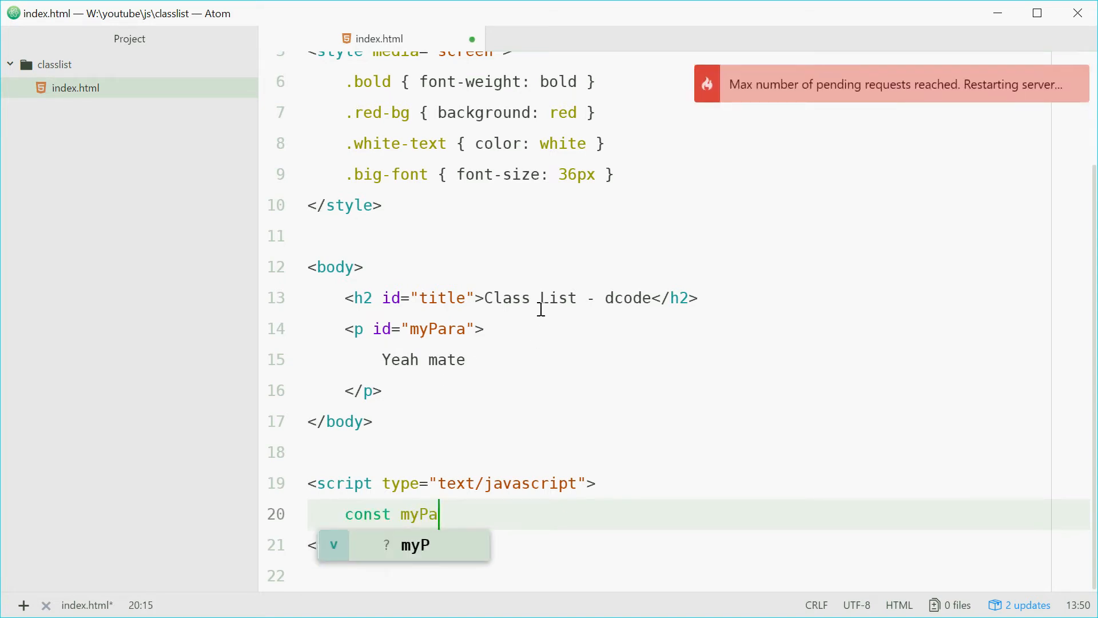
text(ra =)
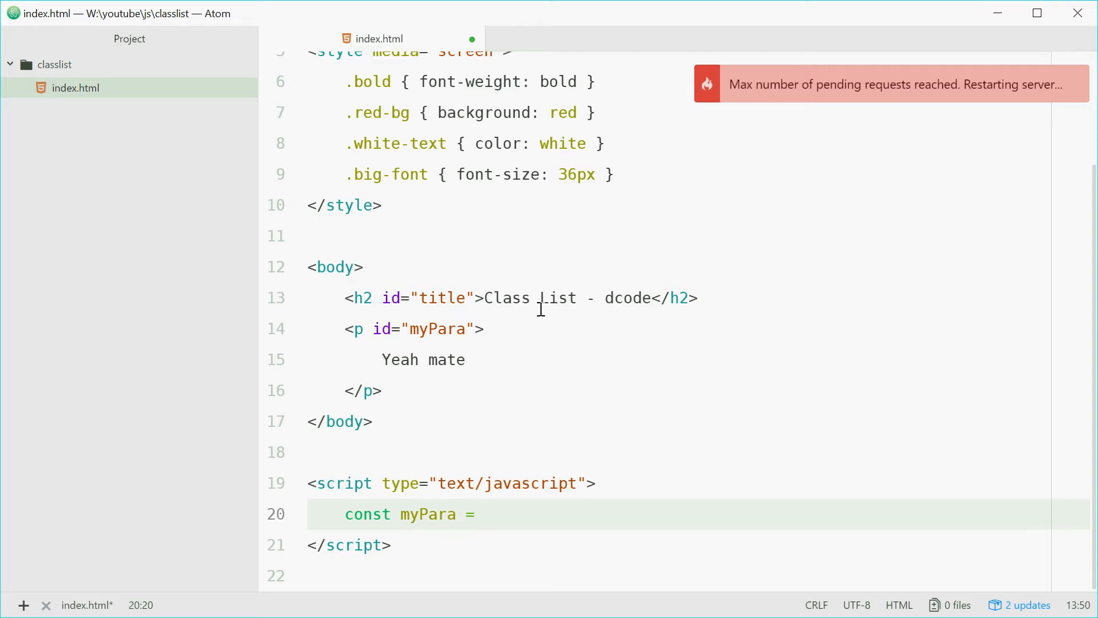
text(document.getEl)
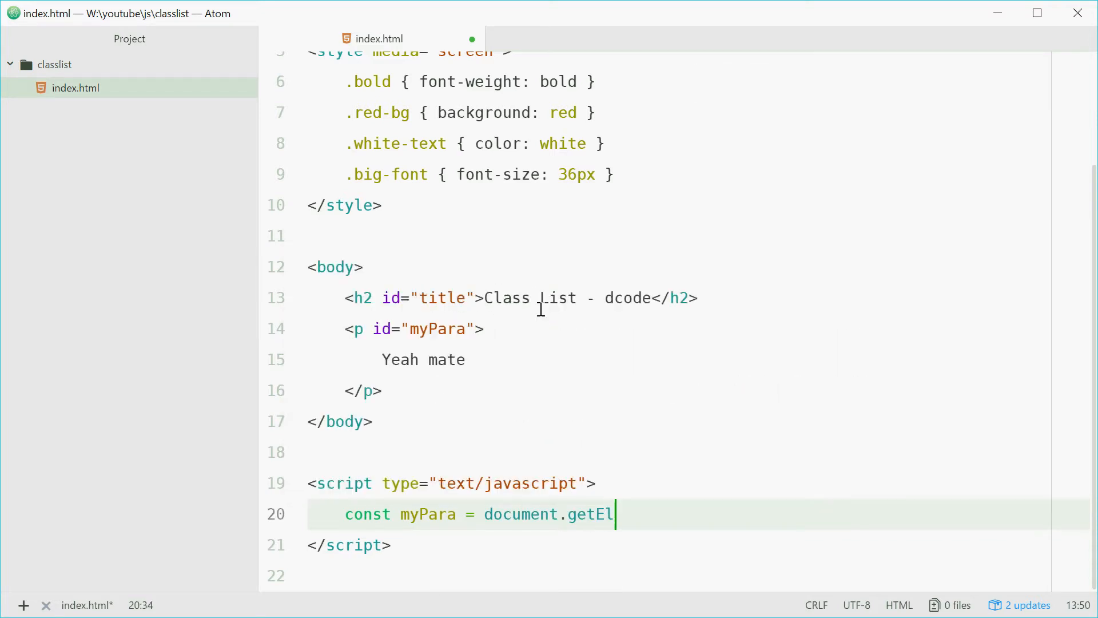
text(ementById())
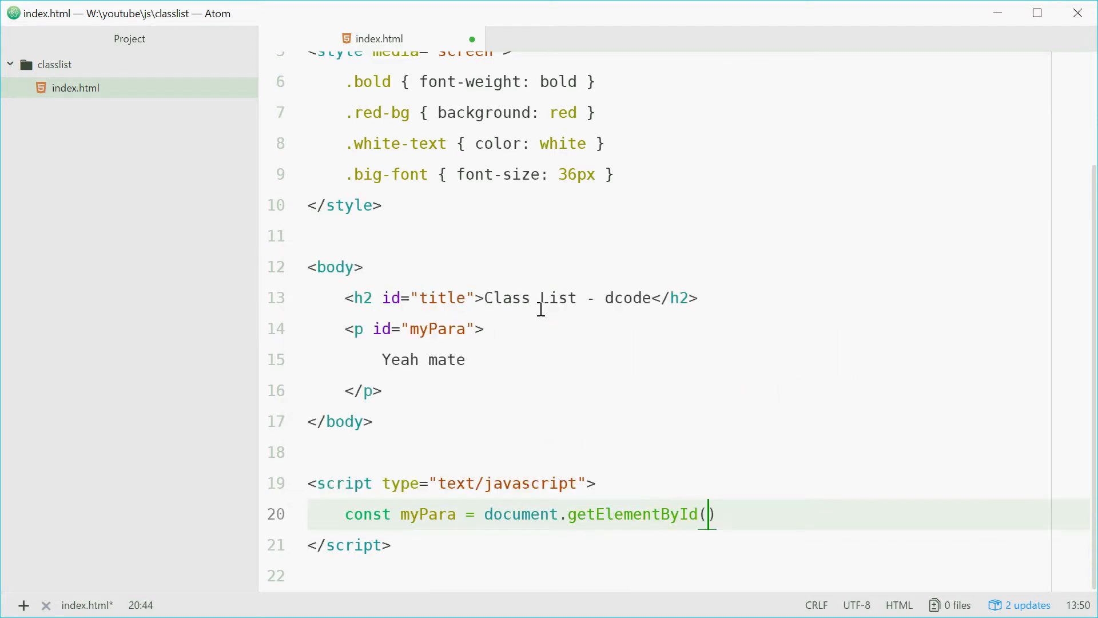
text('mn')
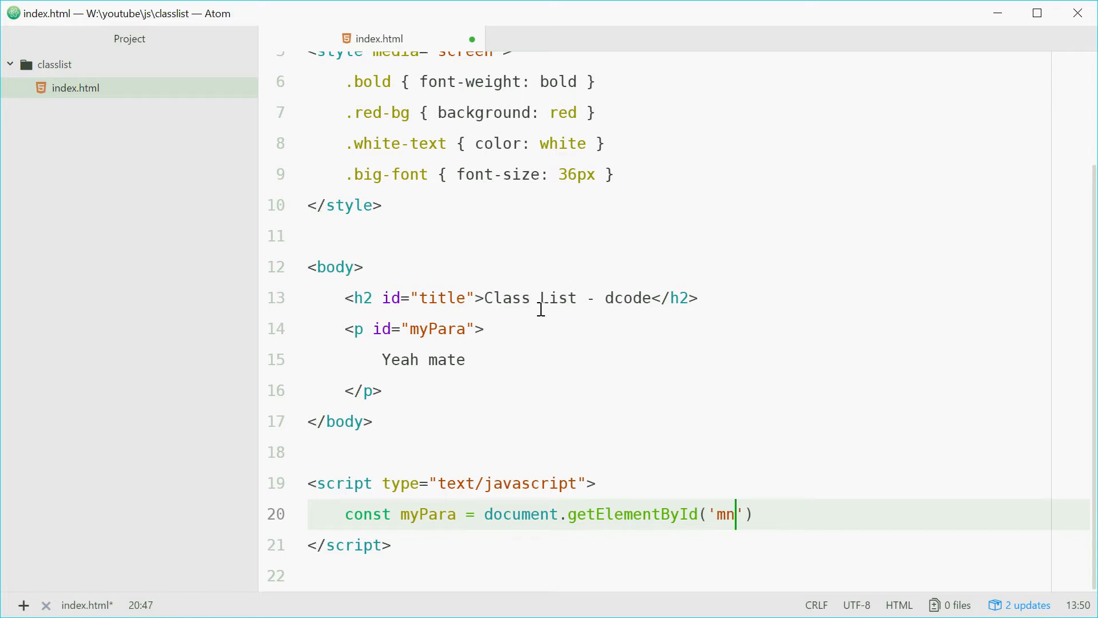
text(yPara');)
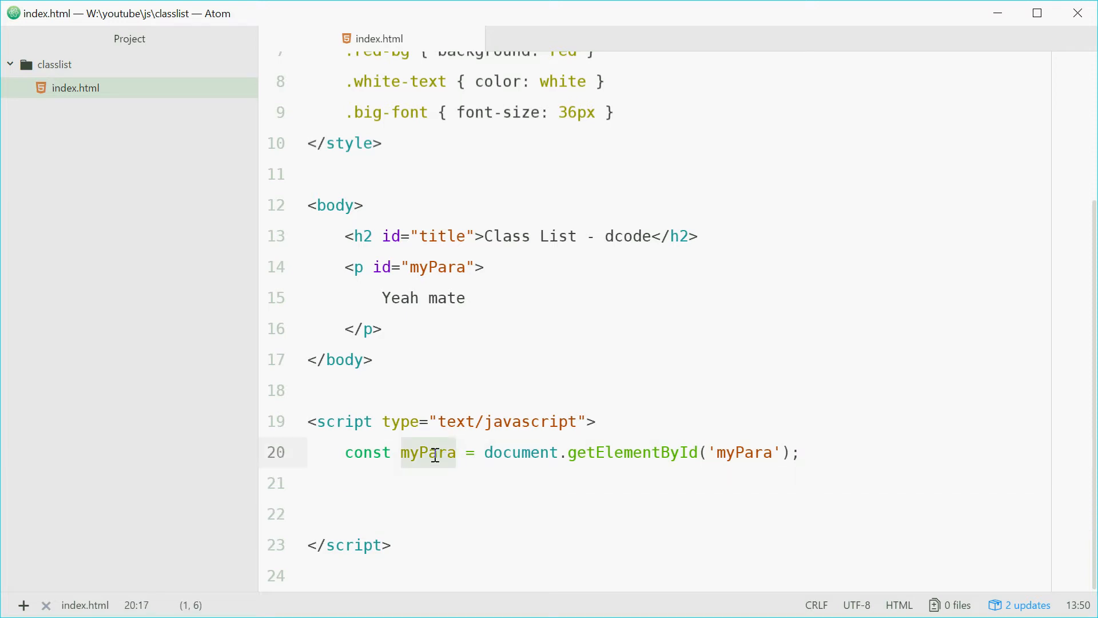
Write console.log(myPara.classList); on a new script line and save.
click(343, 513)
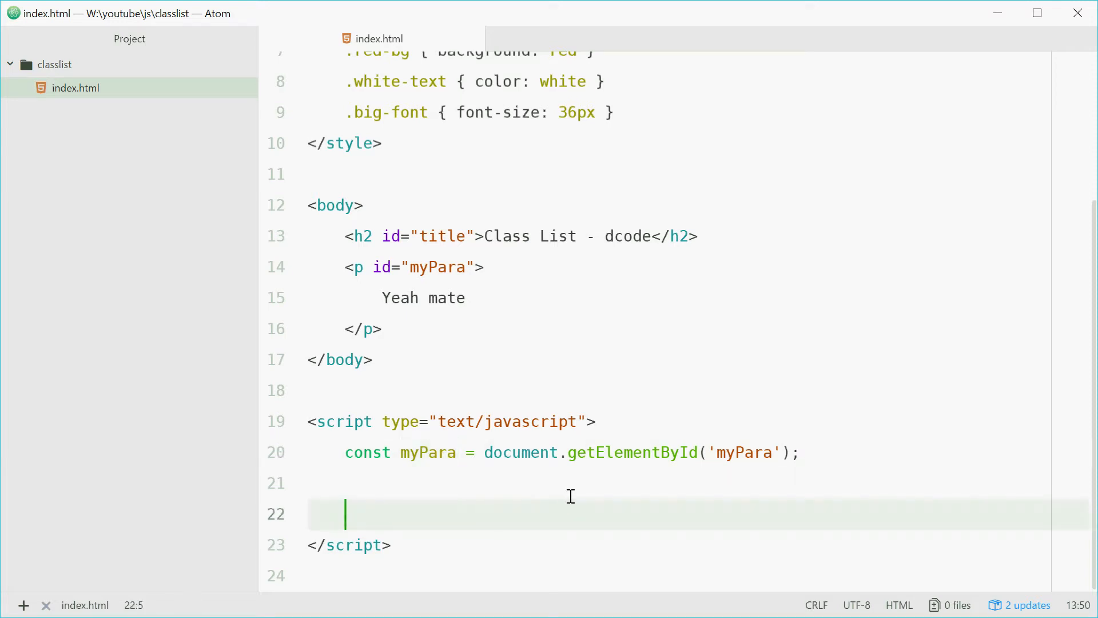
text(console.log()
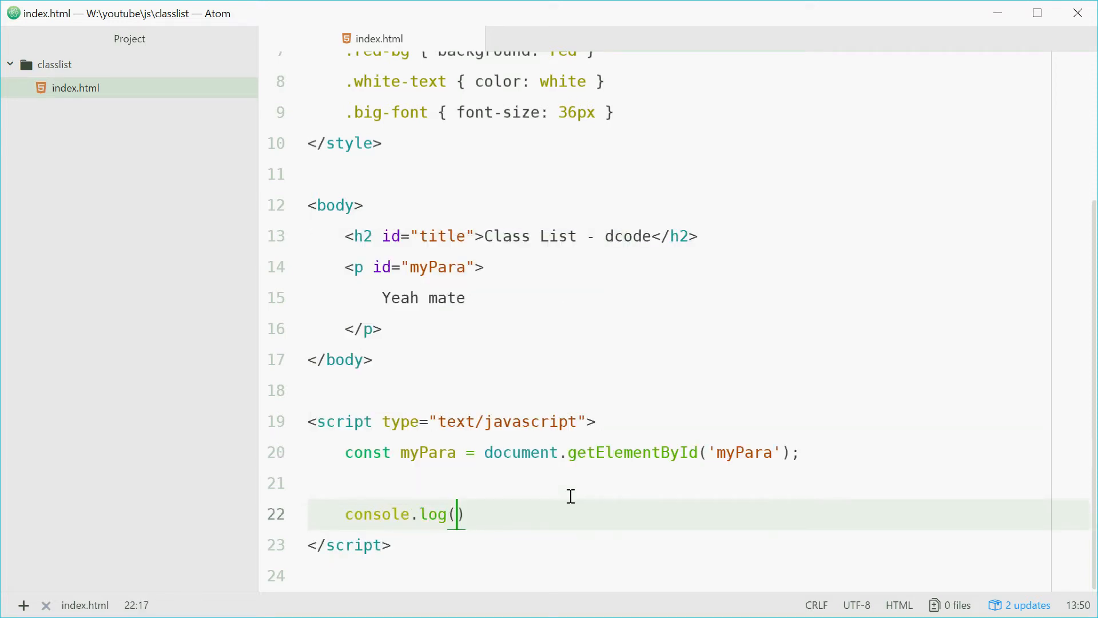
text(myPara.)
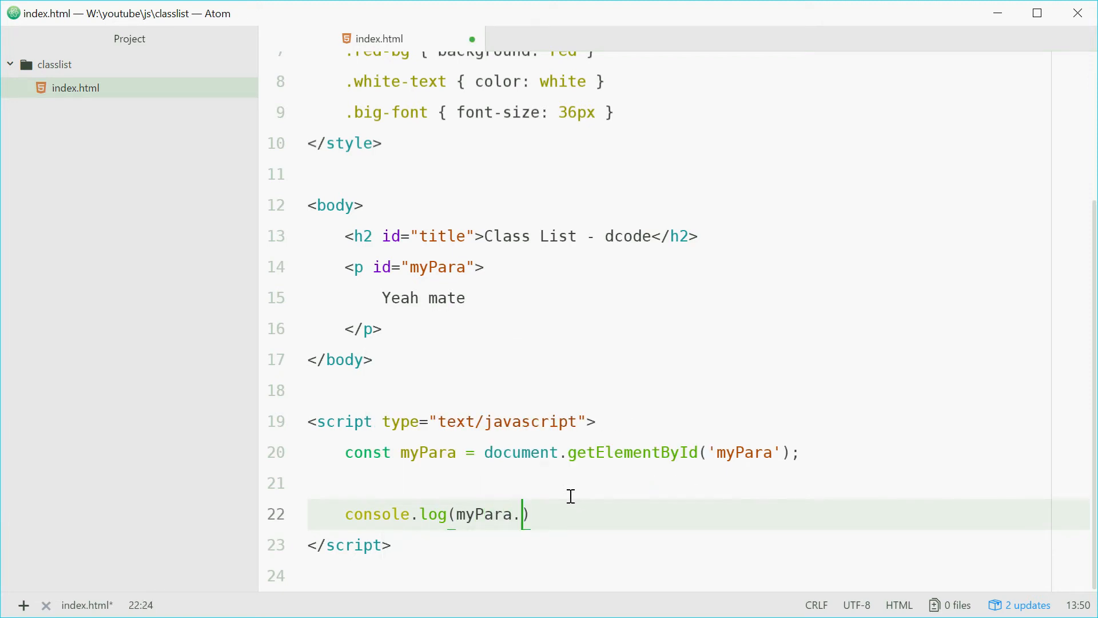
text(classList)
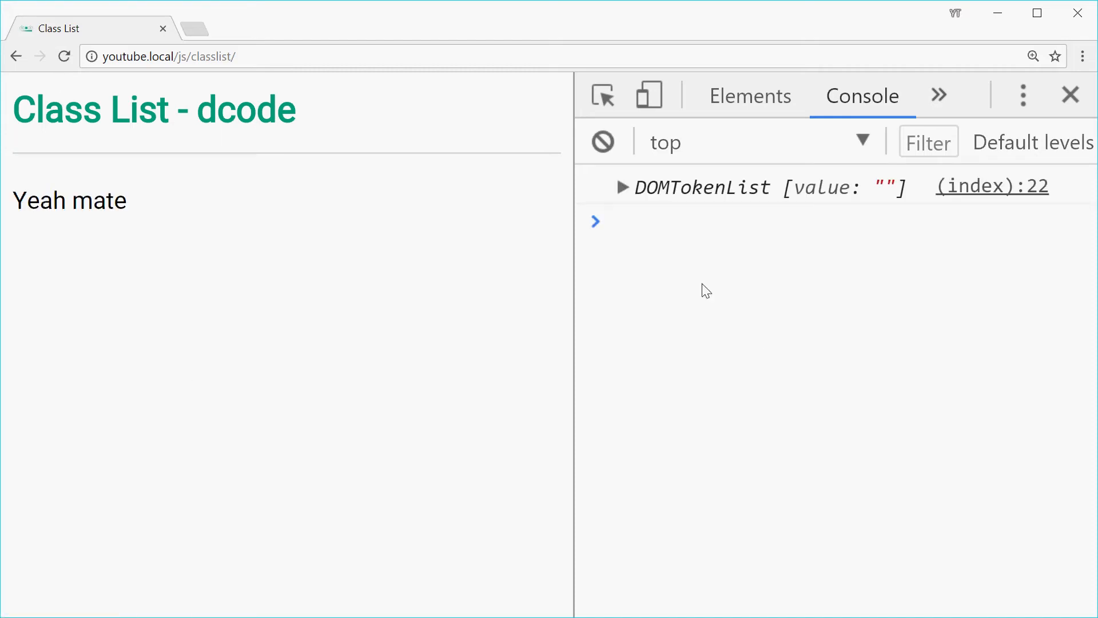
mouse_move(633, 201)
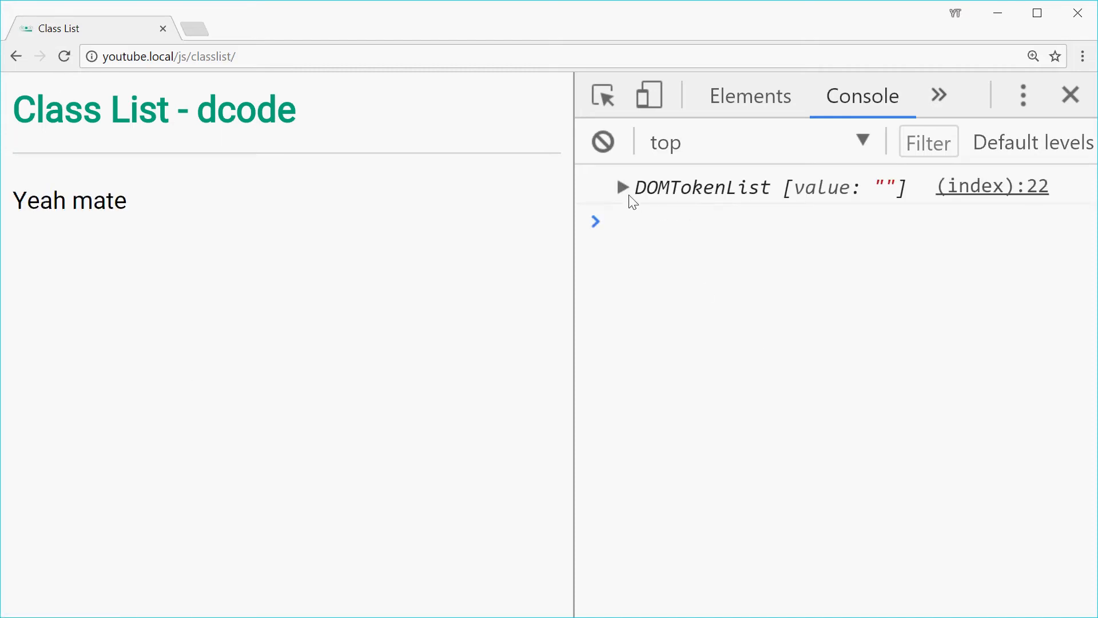
Reload the page in Chrome and view the empty DOMTokenList in the console.
click(623, 187)
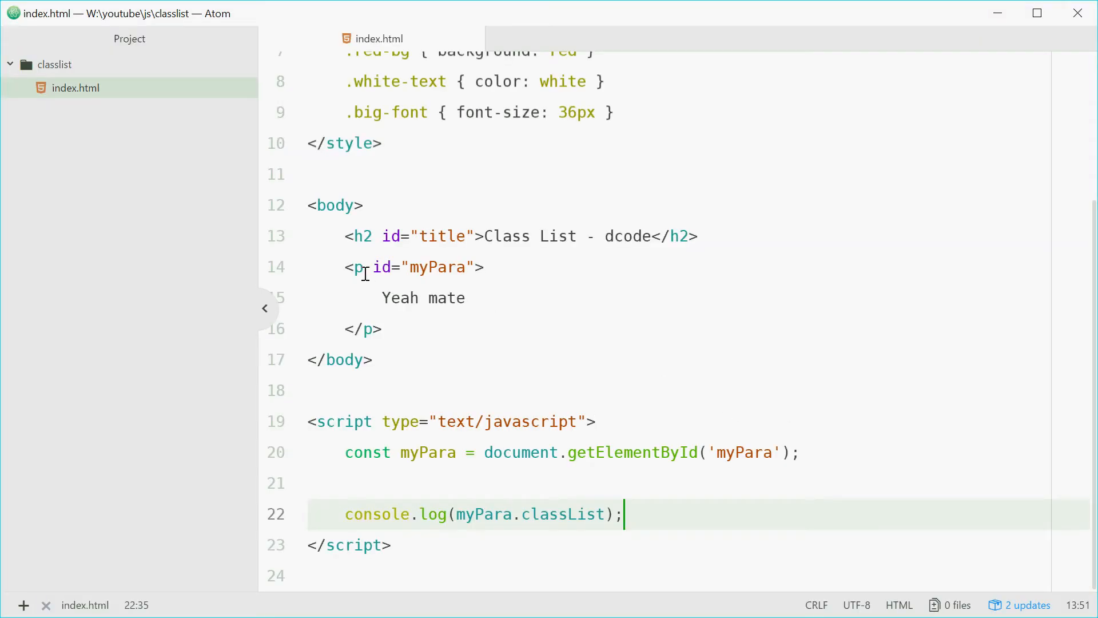
Write myPara.classList.add('bold'); on the line above the console.log and save.
text(class)
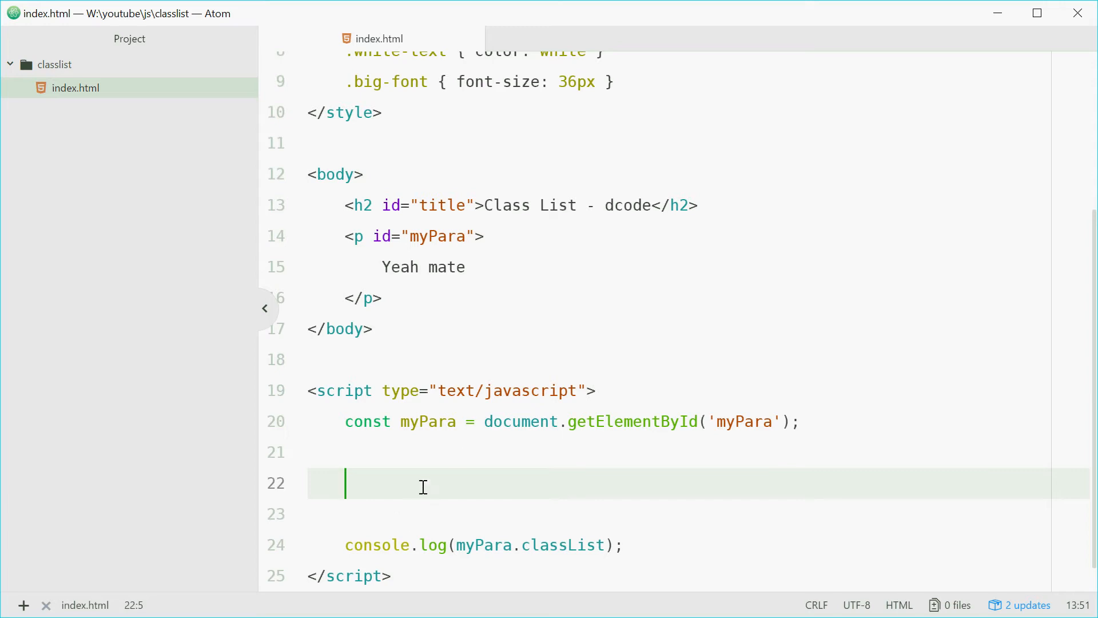
scroll(up, 3)
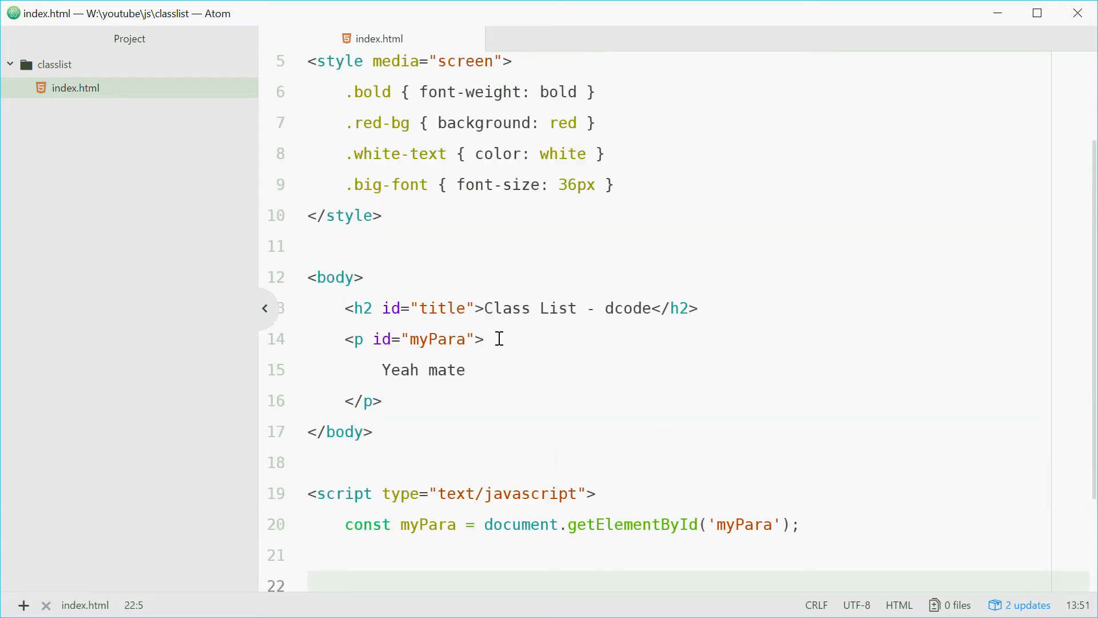
click(344, 580)
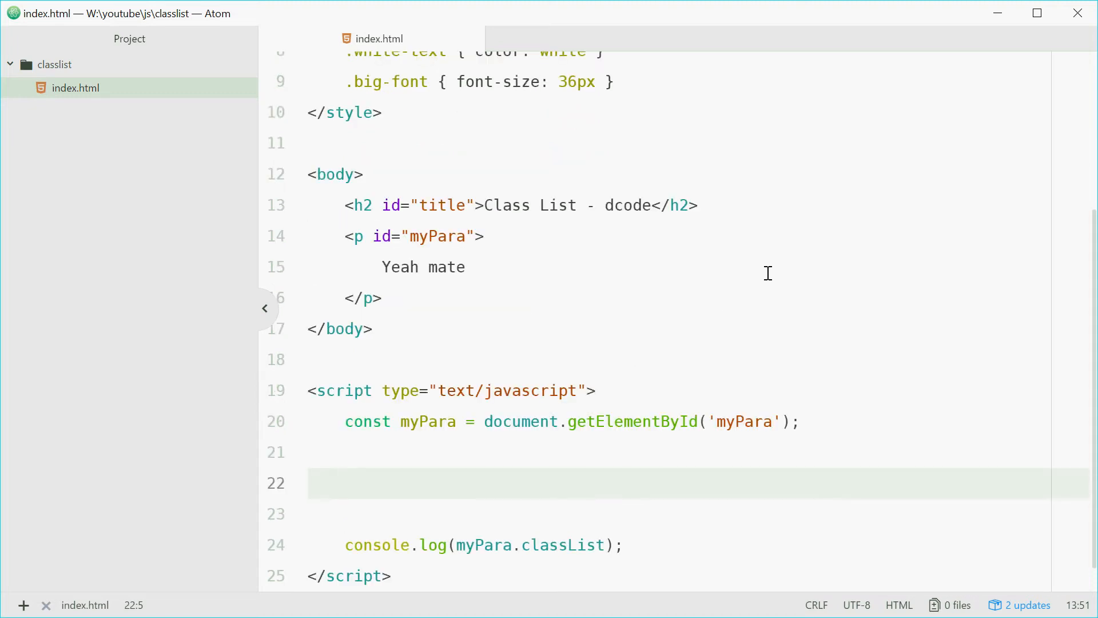
text(myPara.classList)
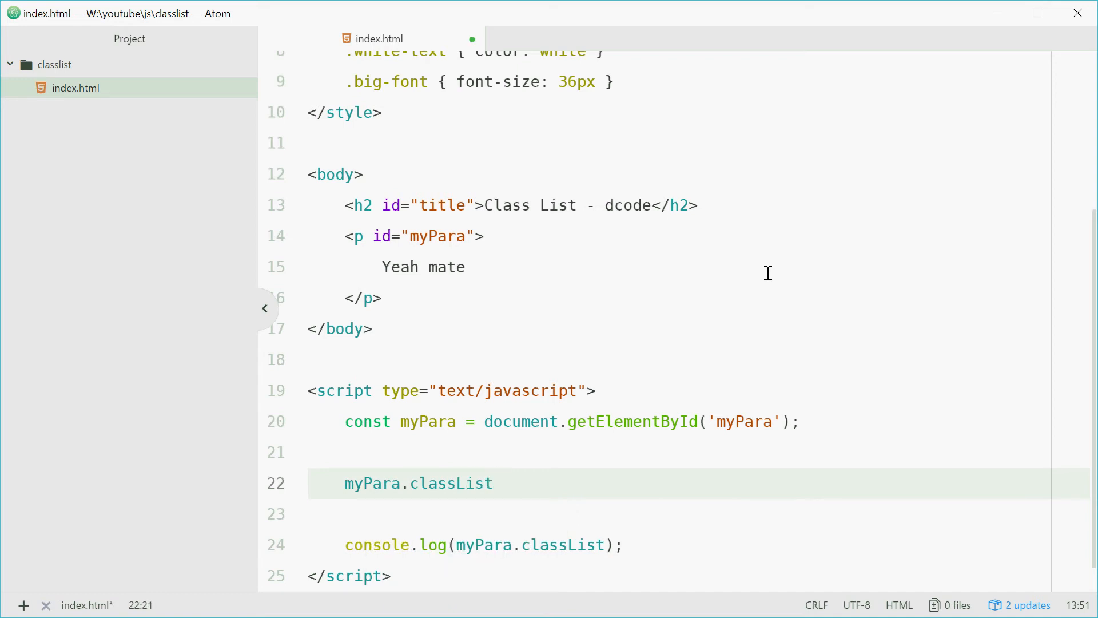
text(.add)
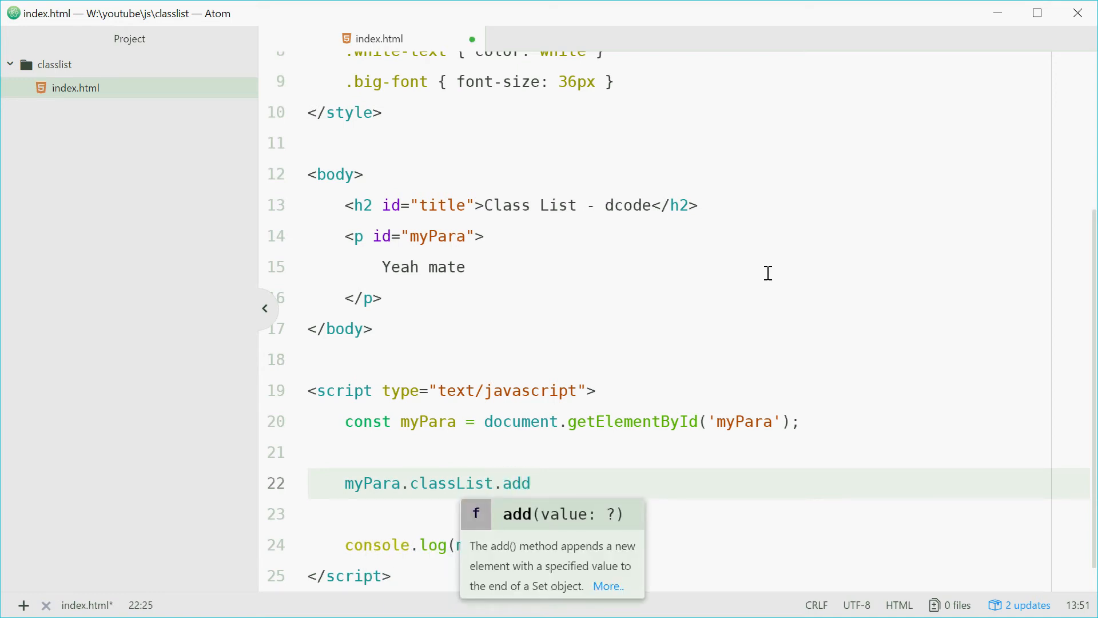
text((''))
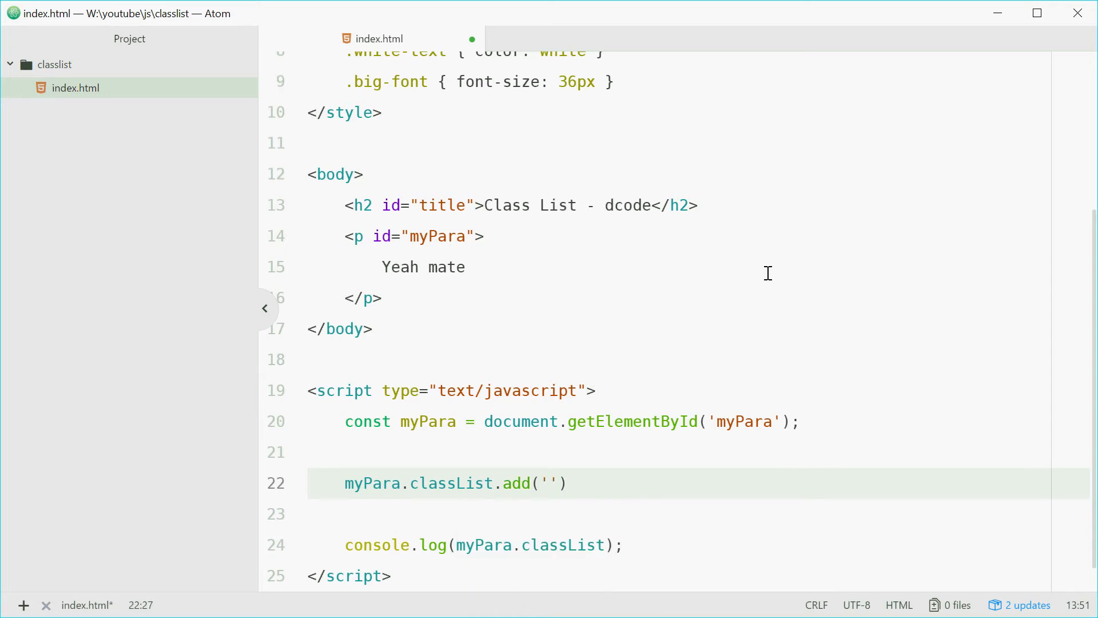
text(bold)
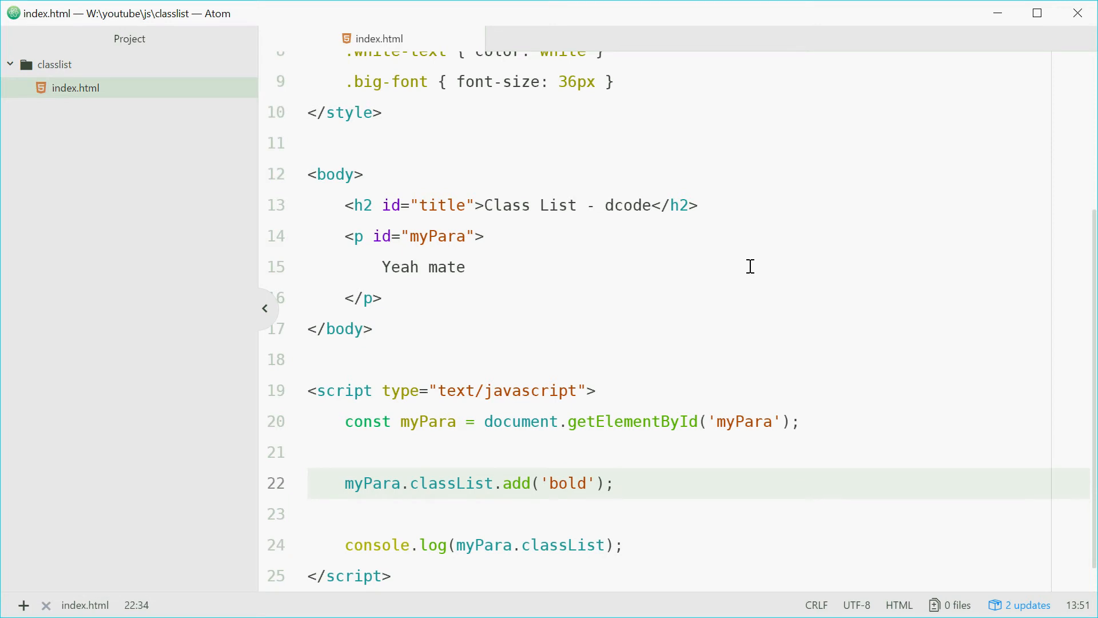
click(613, 483)
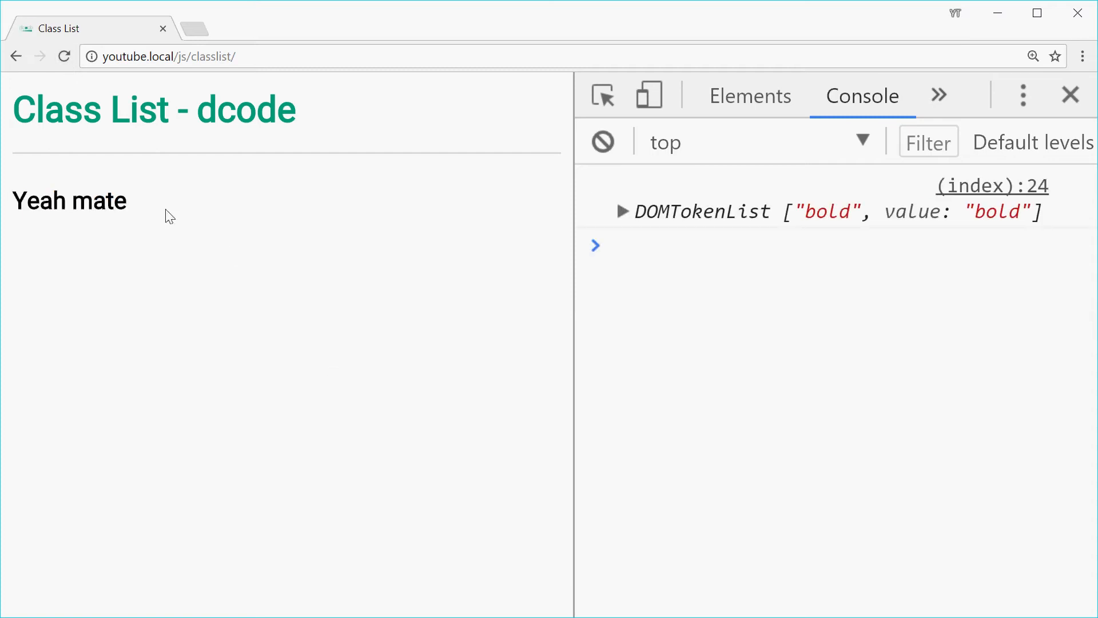
mouse_move(512, 303)
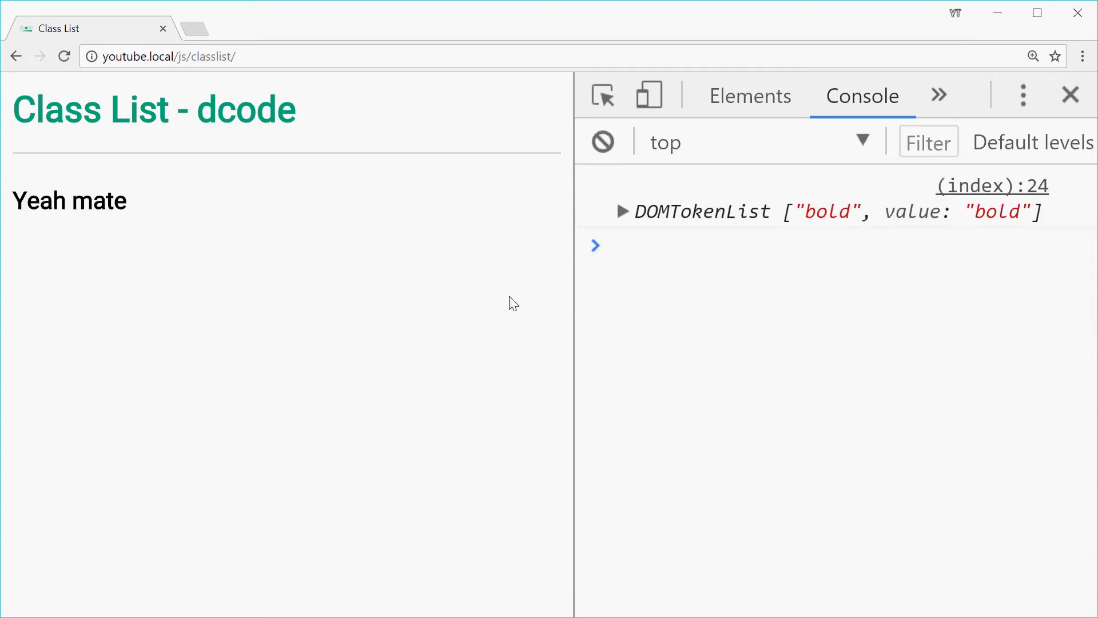
Expand the logged DOMTokenList to see 0: "bold", length 1, then collapse it.
click(622, 211)
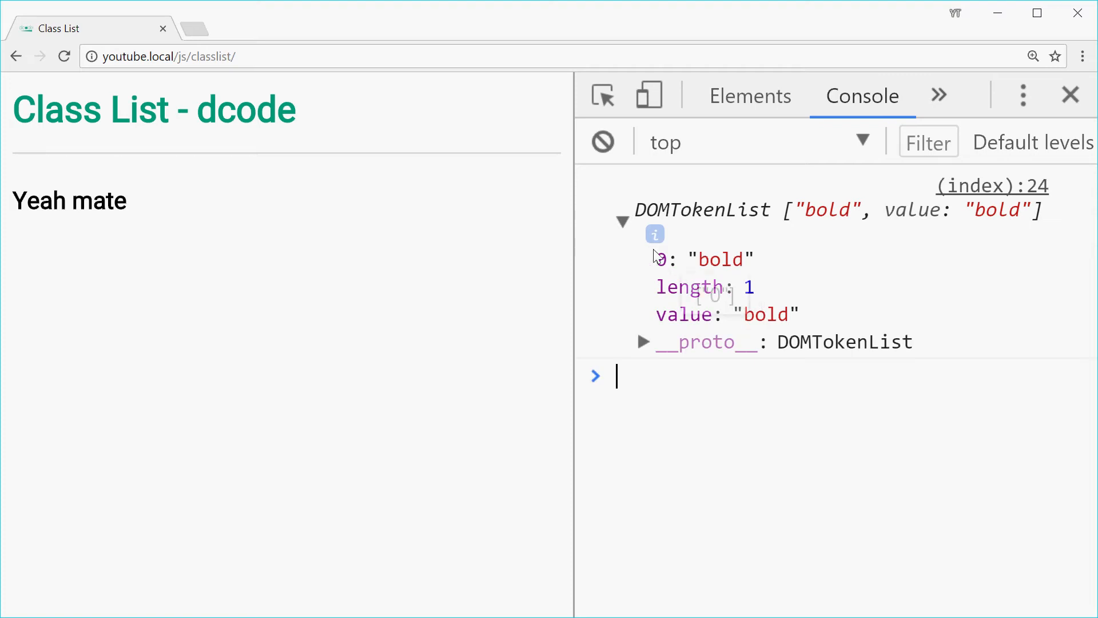
mouse_move(684, 235)
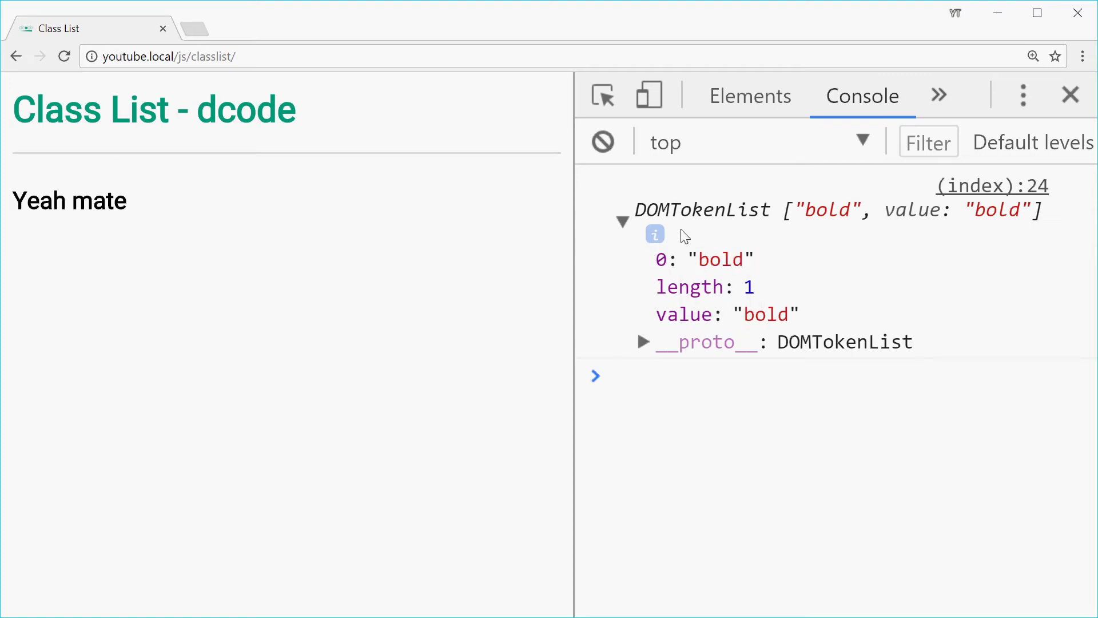
mouse_move(740, 234)
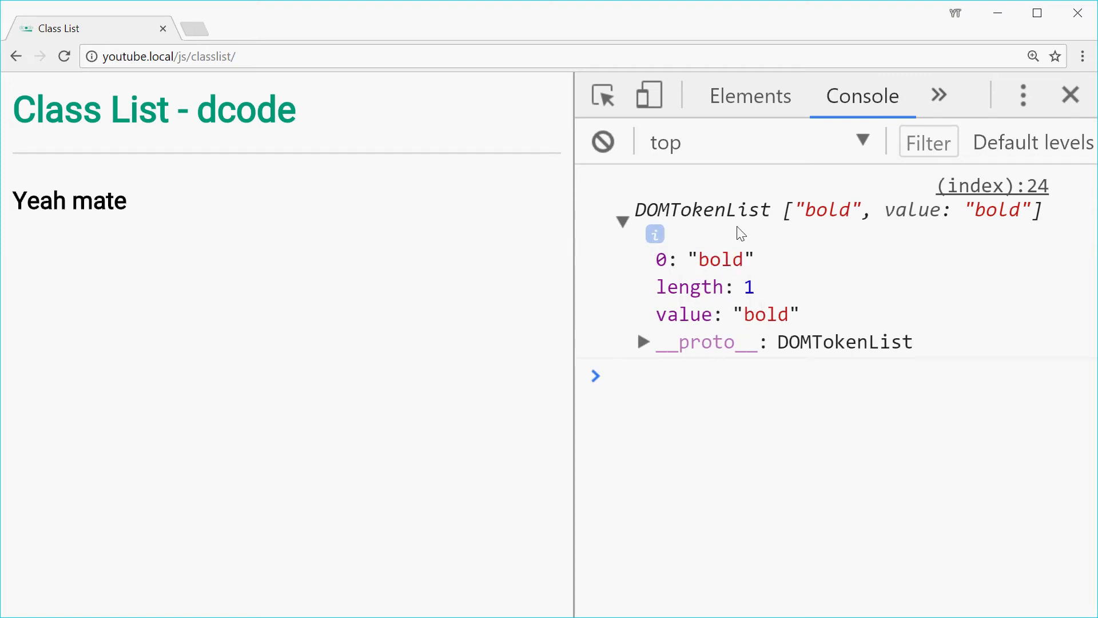
mouse_move(654, 233)
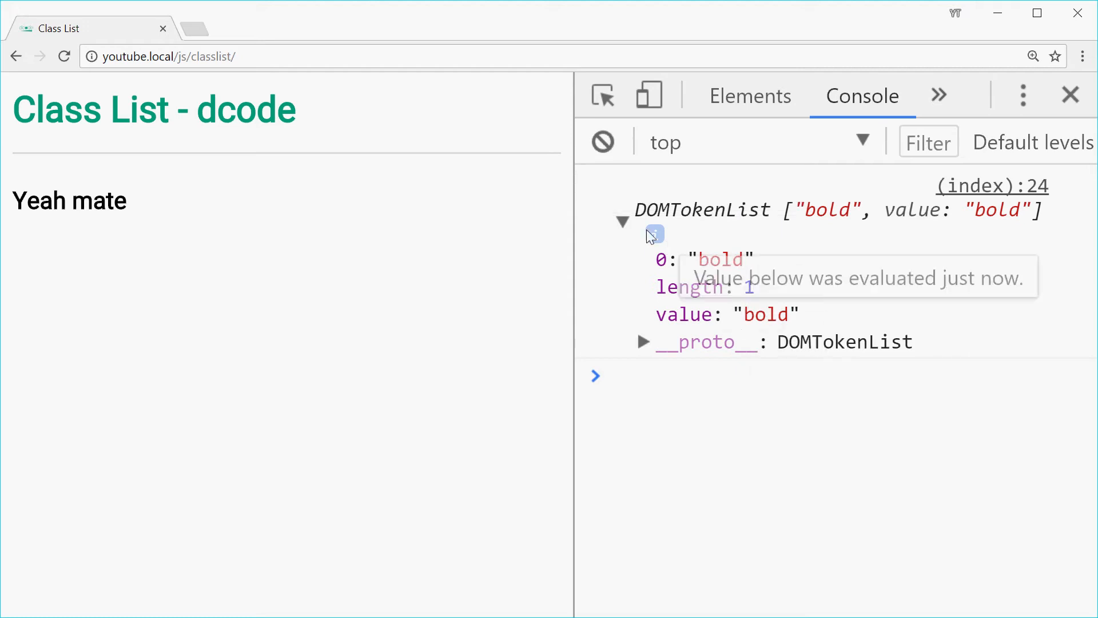
click(622, 210)
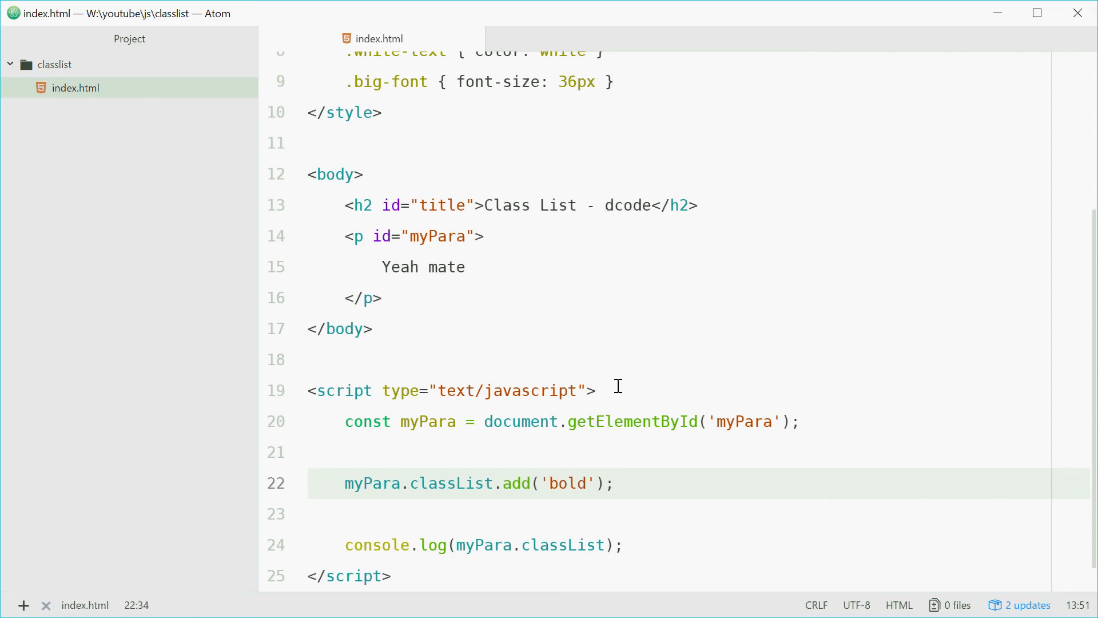
Extend the add() call to classList.add('bold', 'big-font') and save.
click(615, 483)
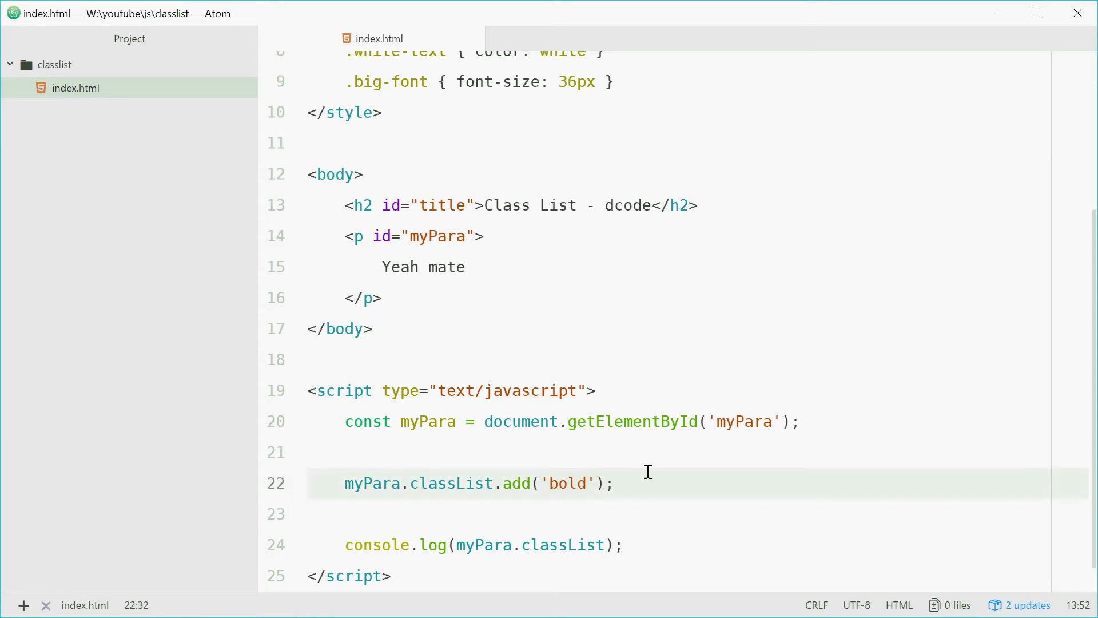
text(,)
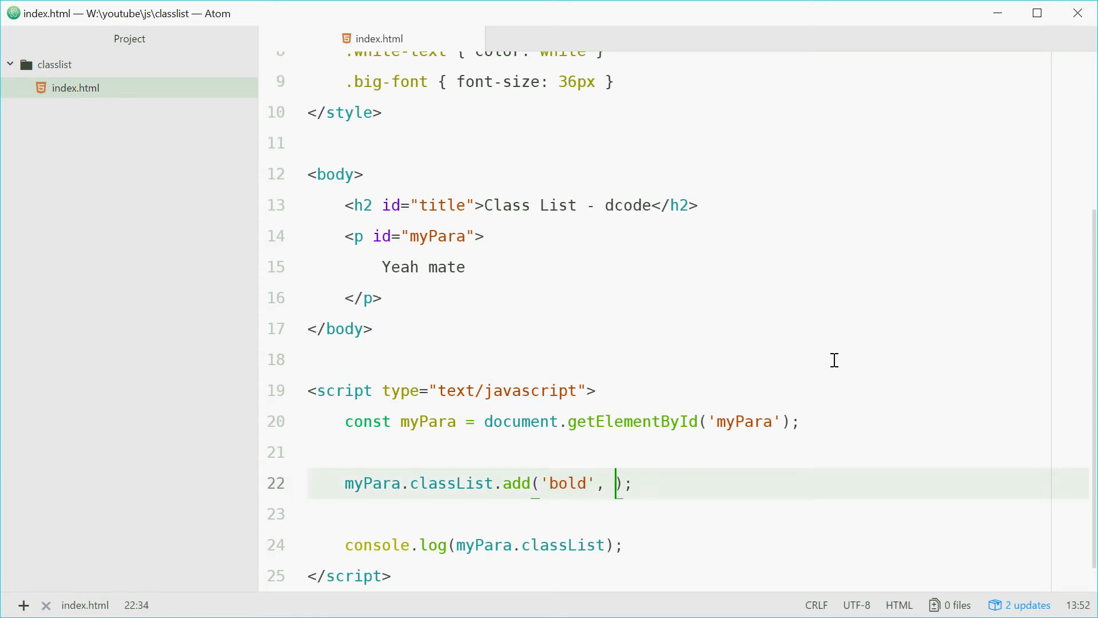
text(')
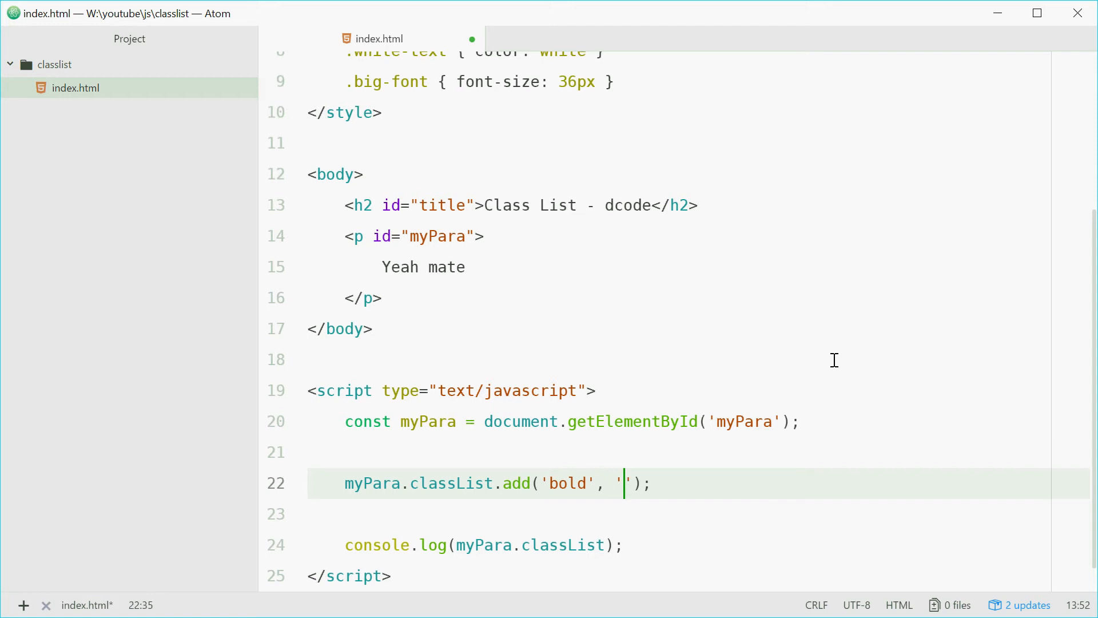
text(big-font)
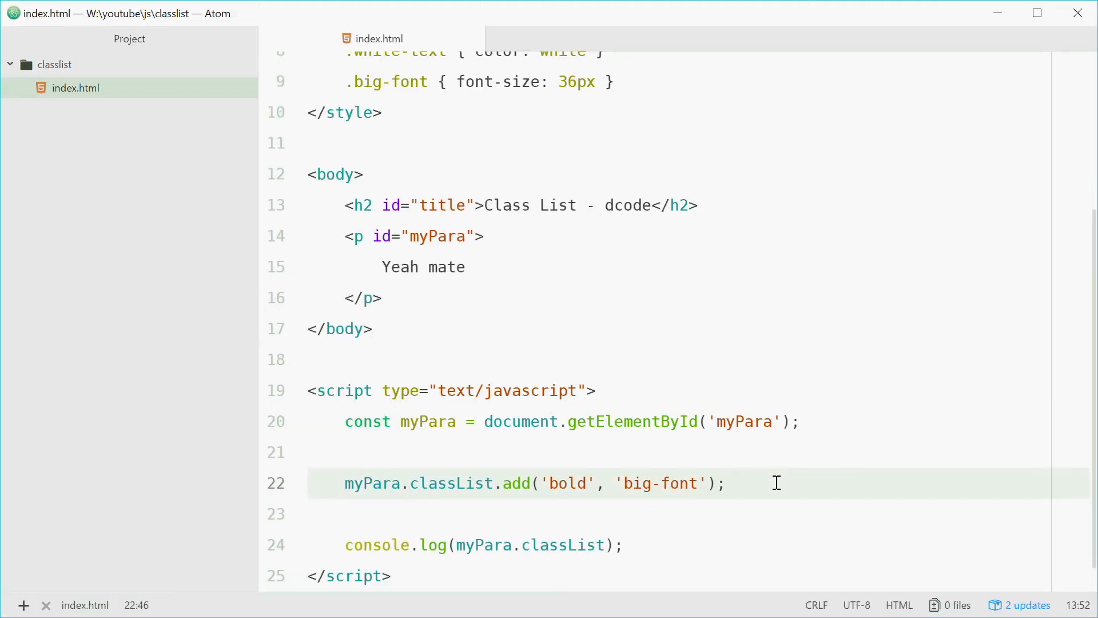
Write myPara.classList.remove('bold'); on the line after the add call.
click(726, 482)
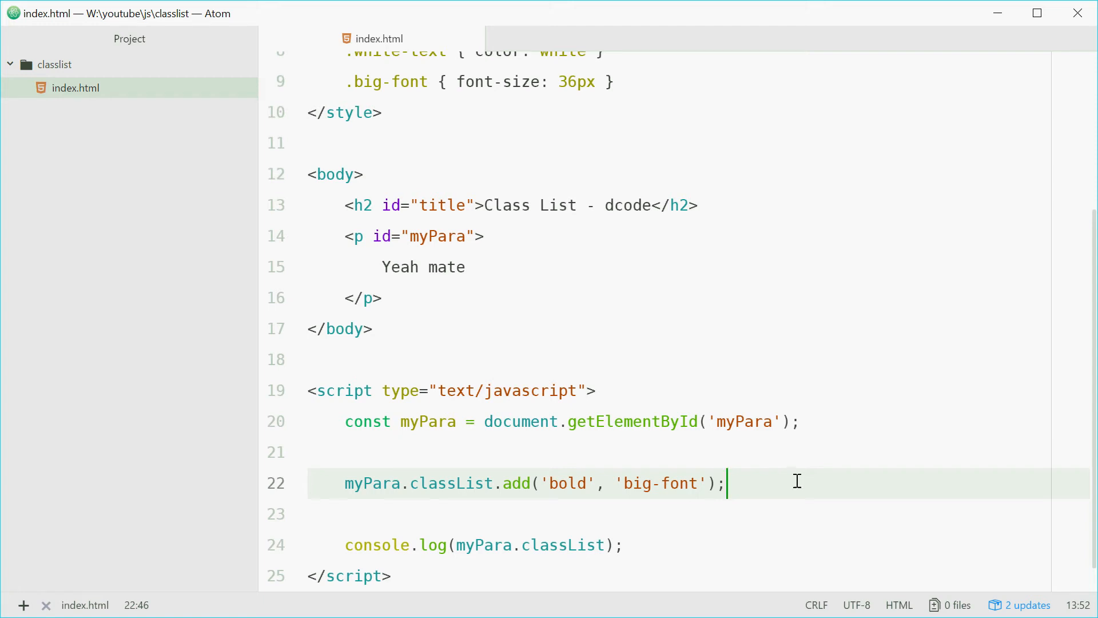
text(my)
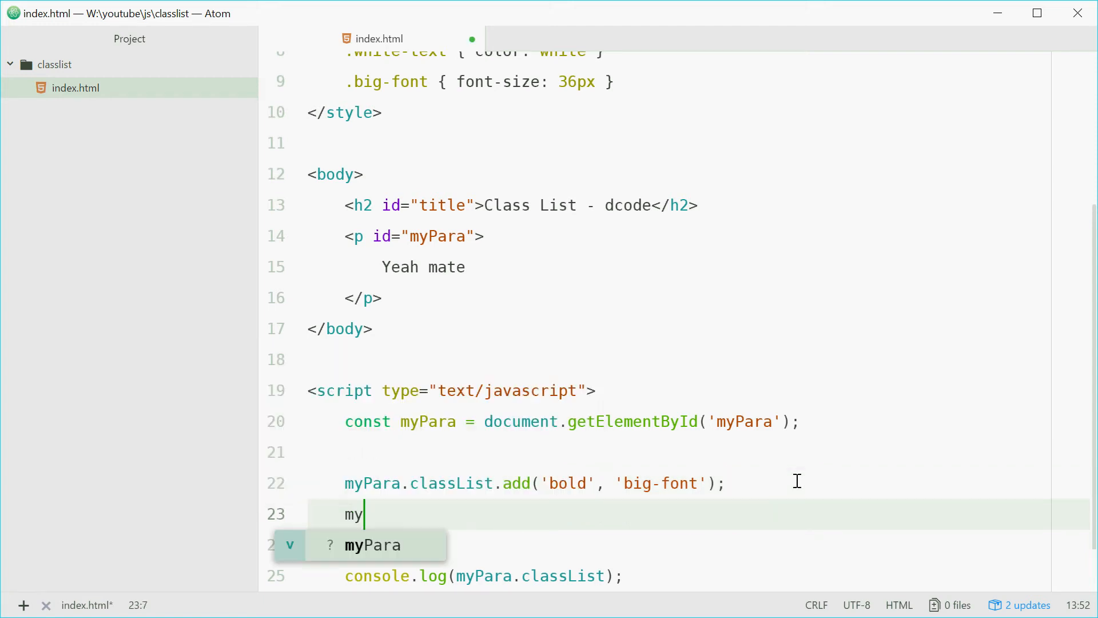
text(Para.classLis)
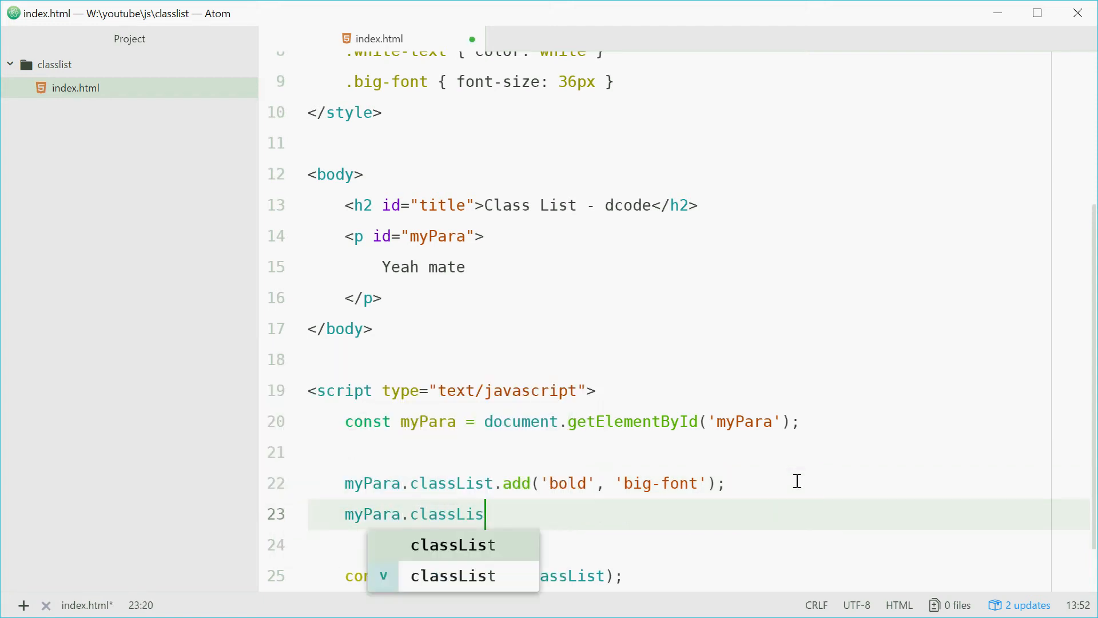
text(t.remove('bold');)
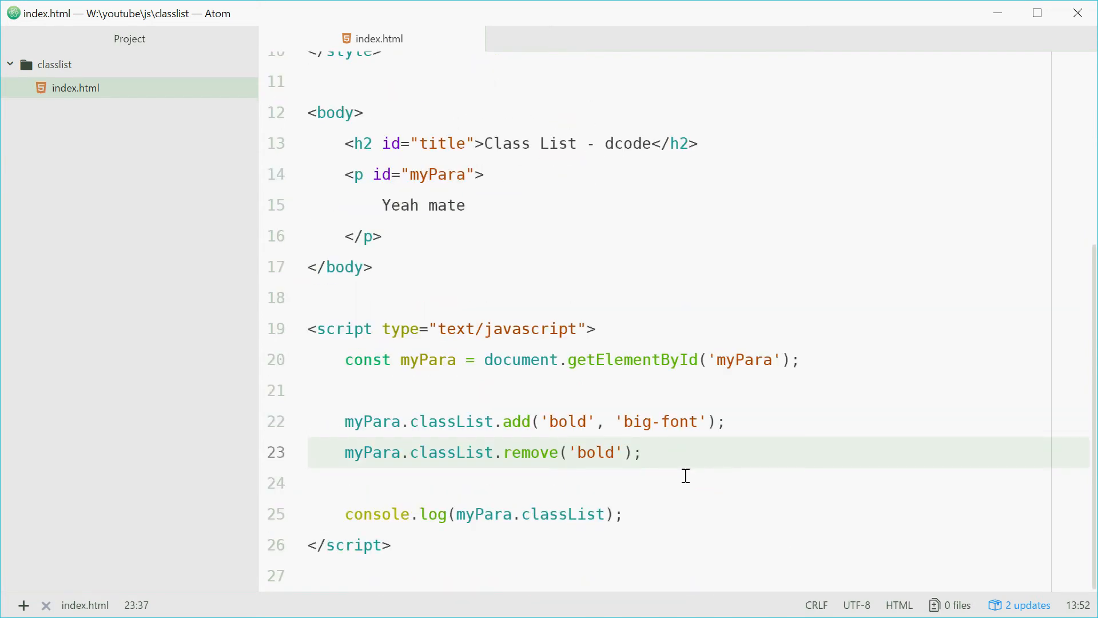
click(638, 452)
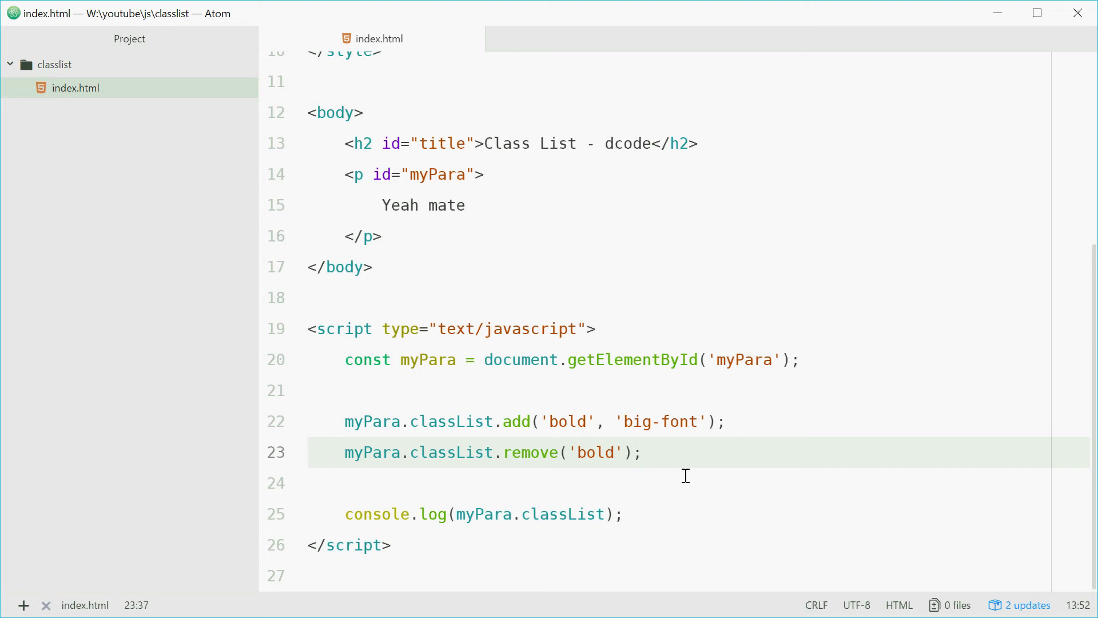
Review the add line's big-font argument against the remove line and save the file.
click(641, 452)
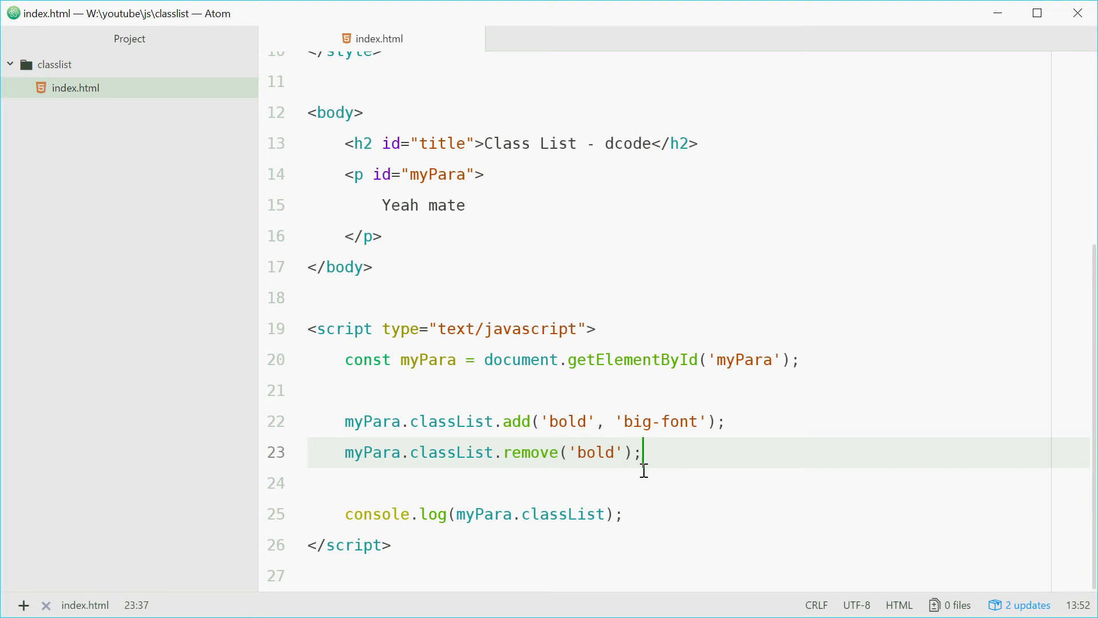
mouse_move(393, 425)
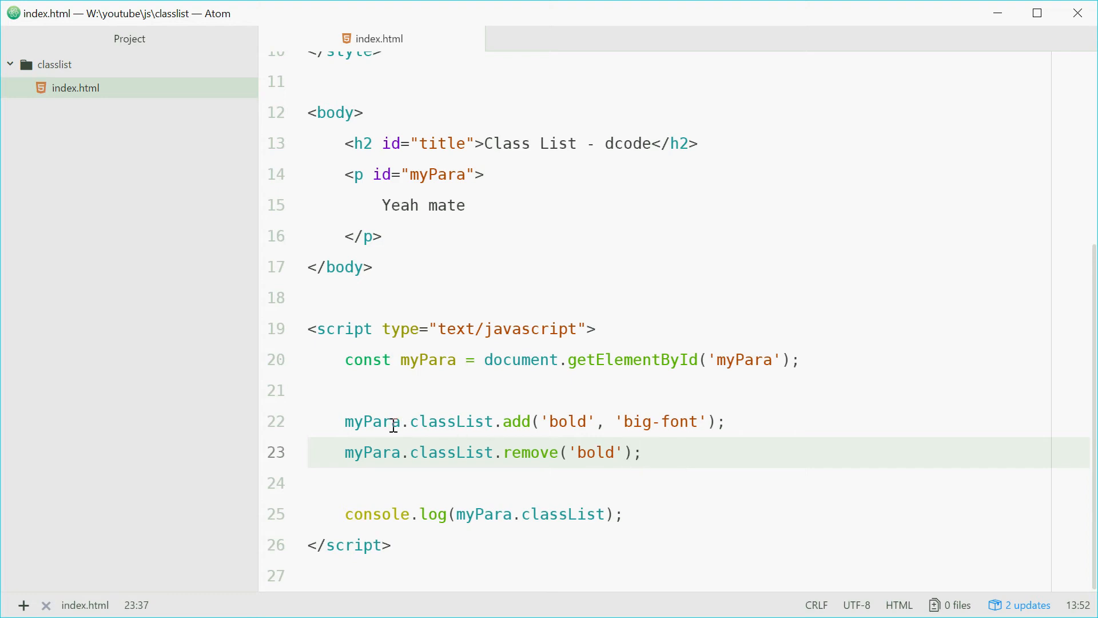
click(640, 452)
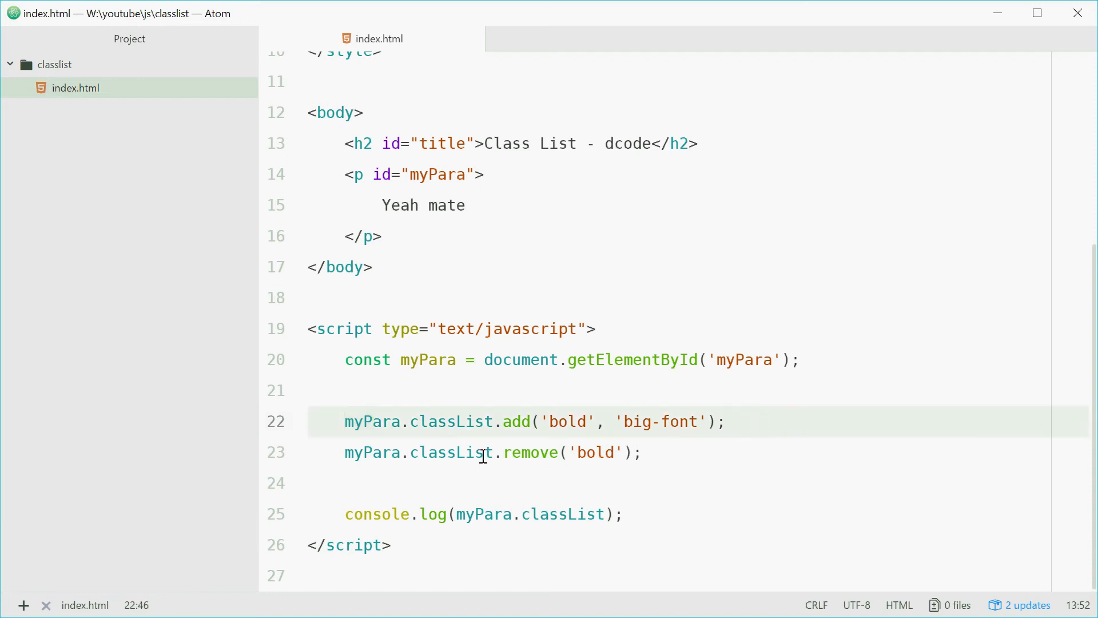
click(726, 421)
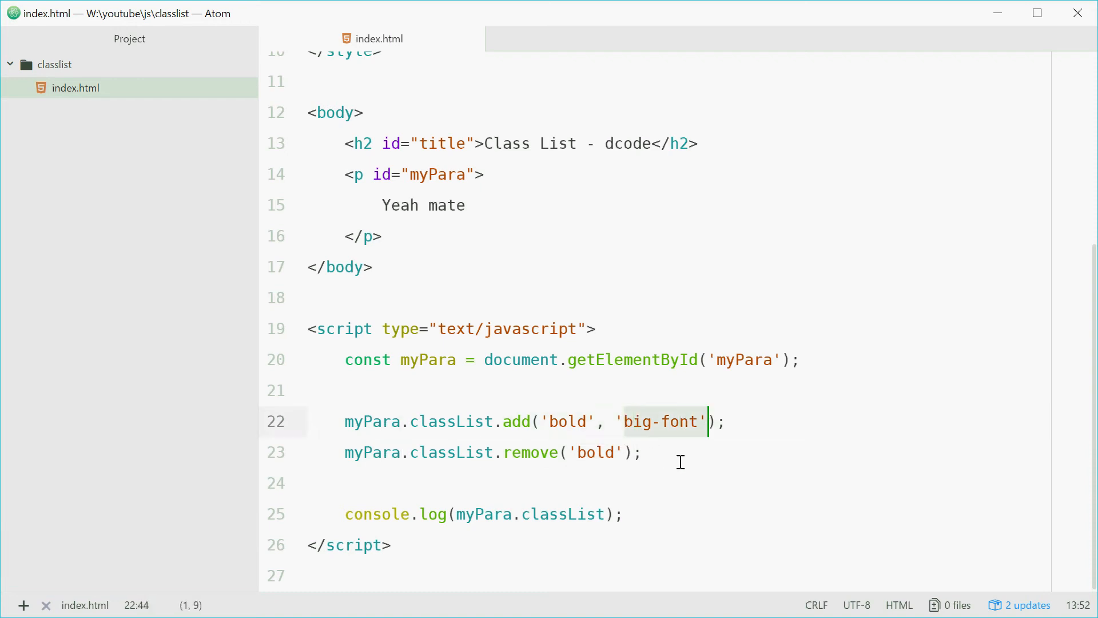
click(641, 451)
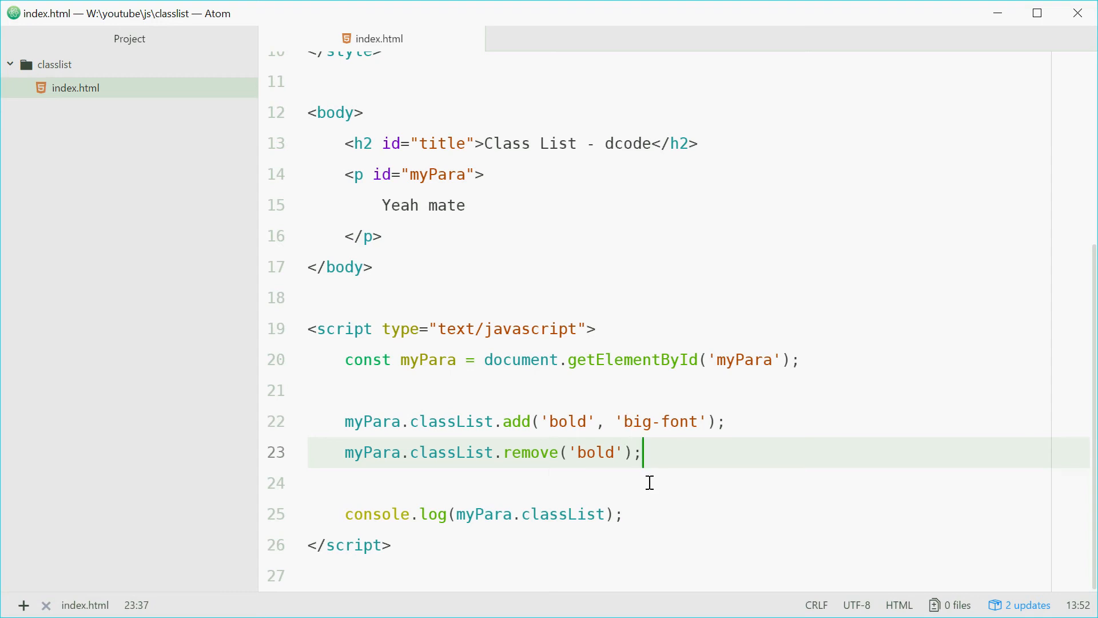
scroll(up, 3)
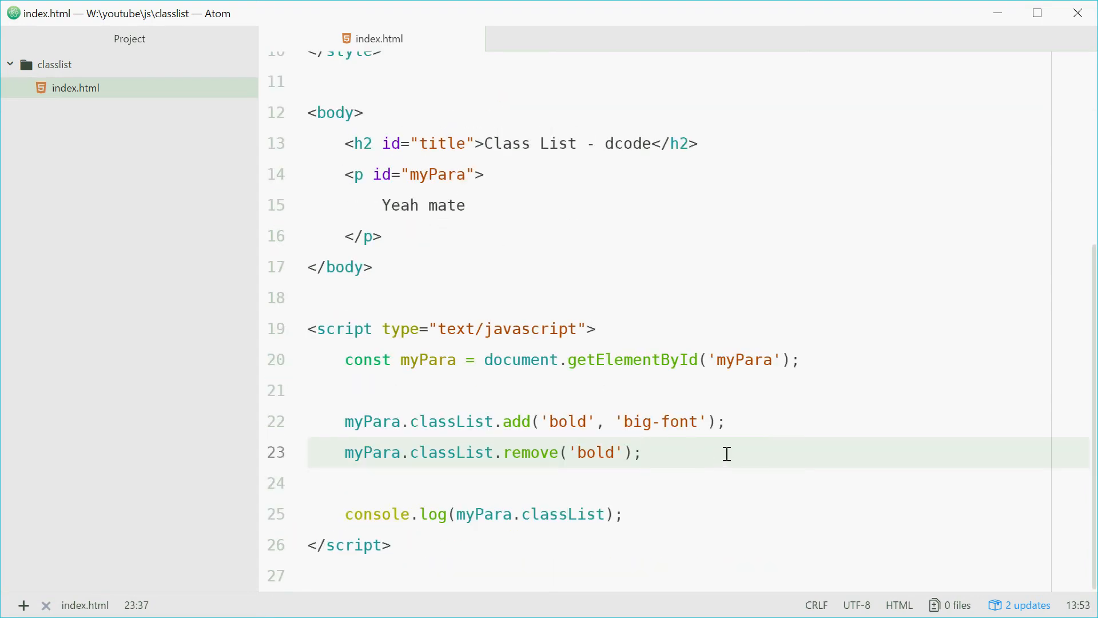
Write myPara.classList.replace('big-font', 'red-bg'); on the next line and save.
text(mu)
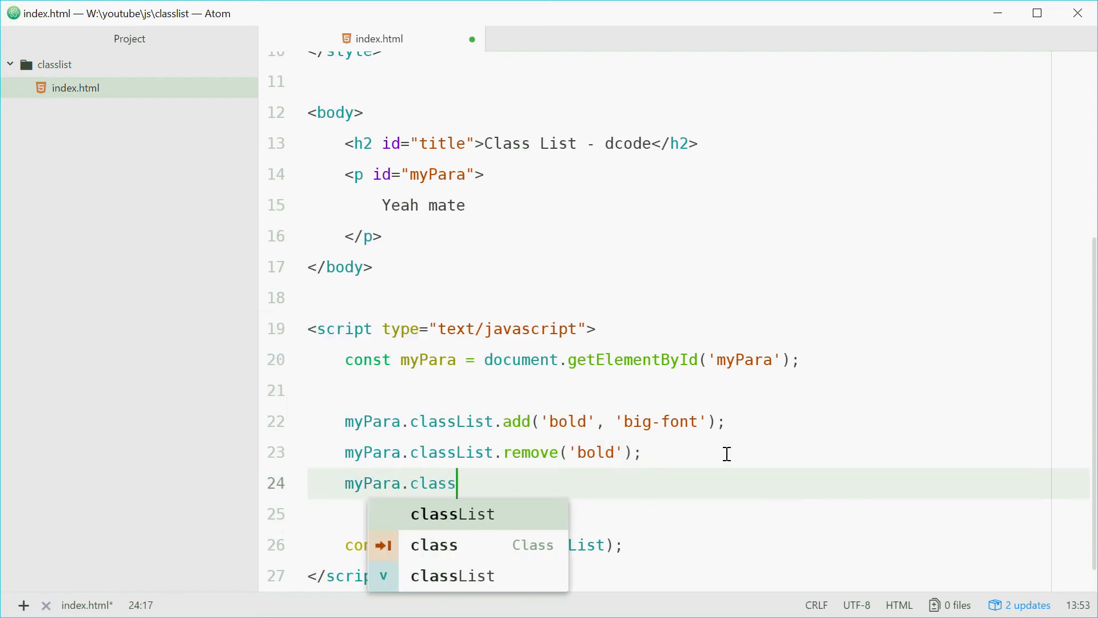
text(List.replace)
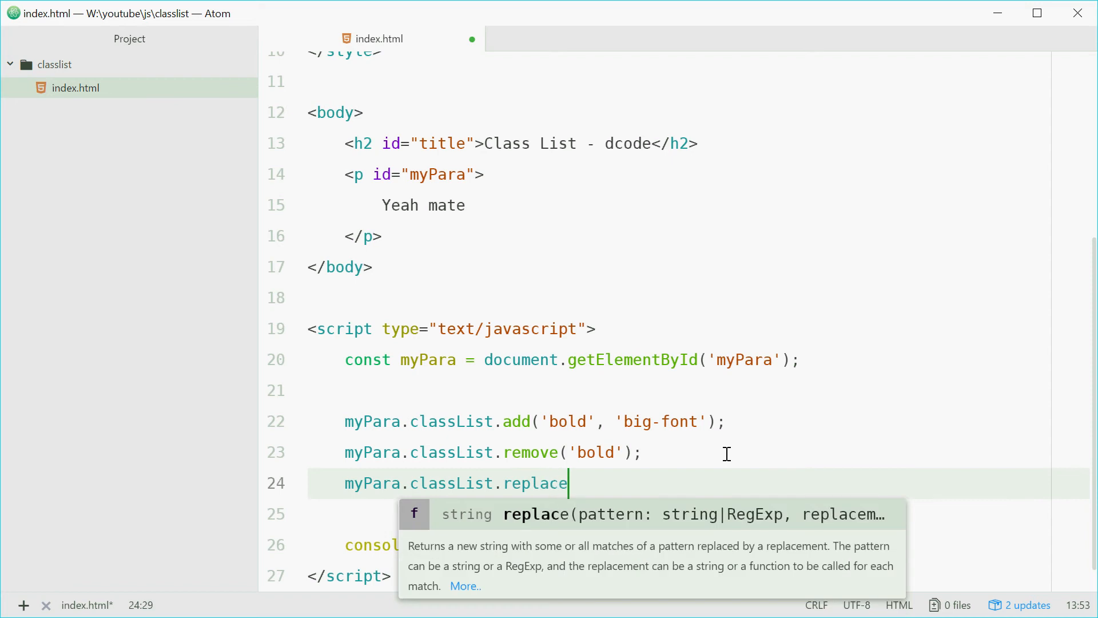
text(('bi')
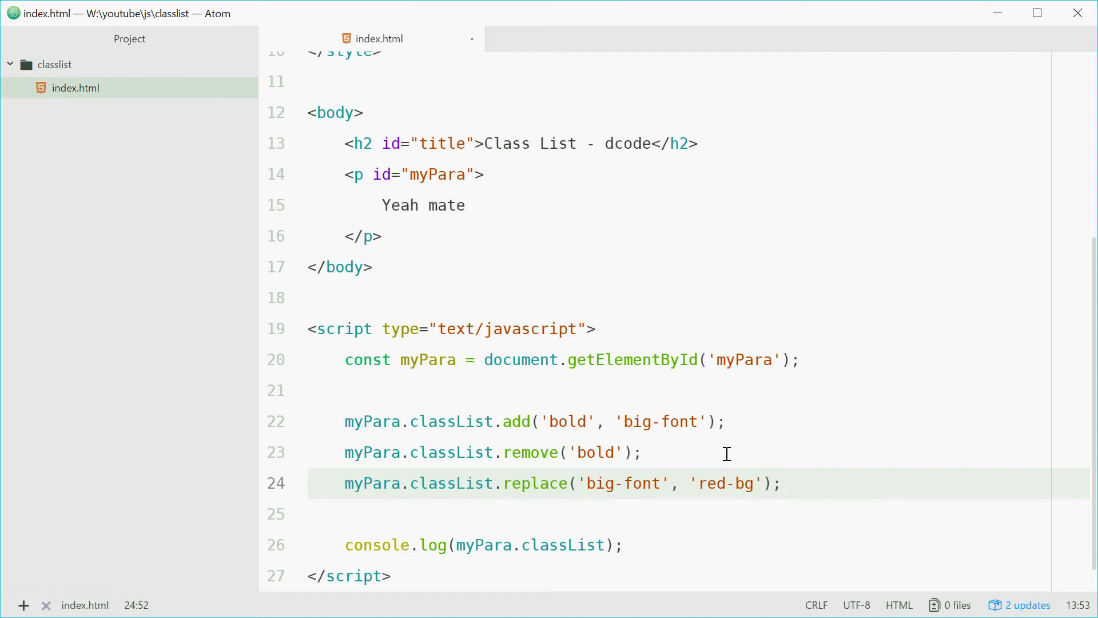
click(781, 483)
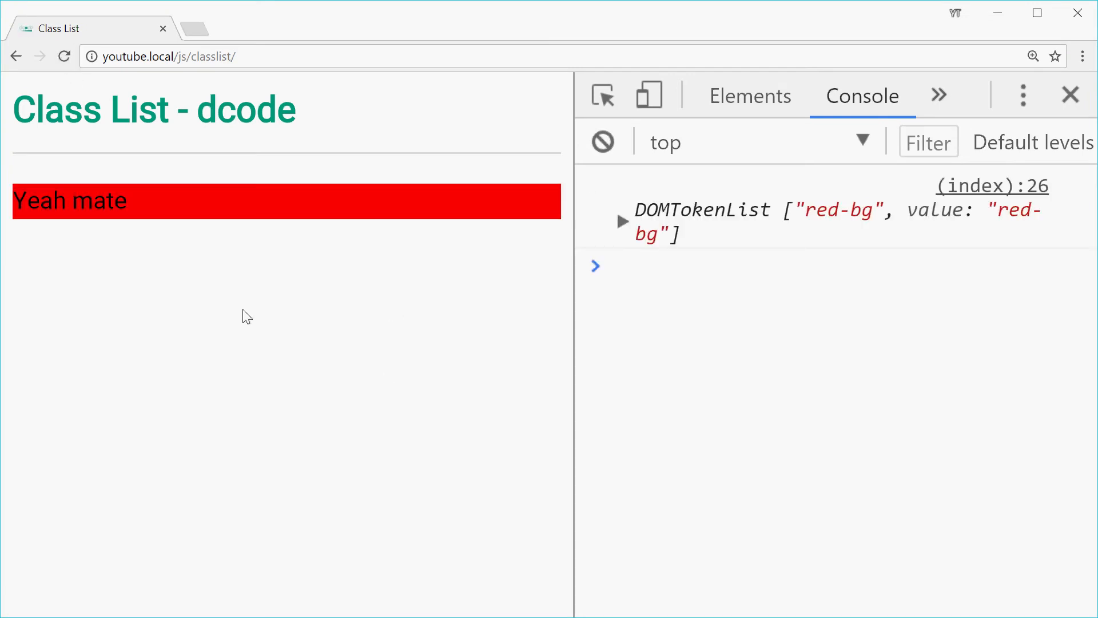
mouse_move(10, 208)
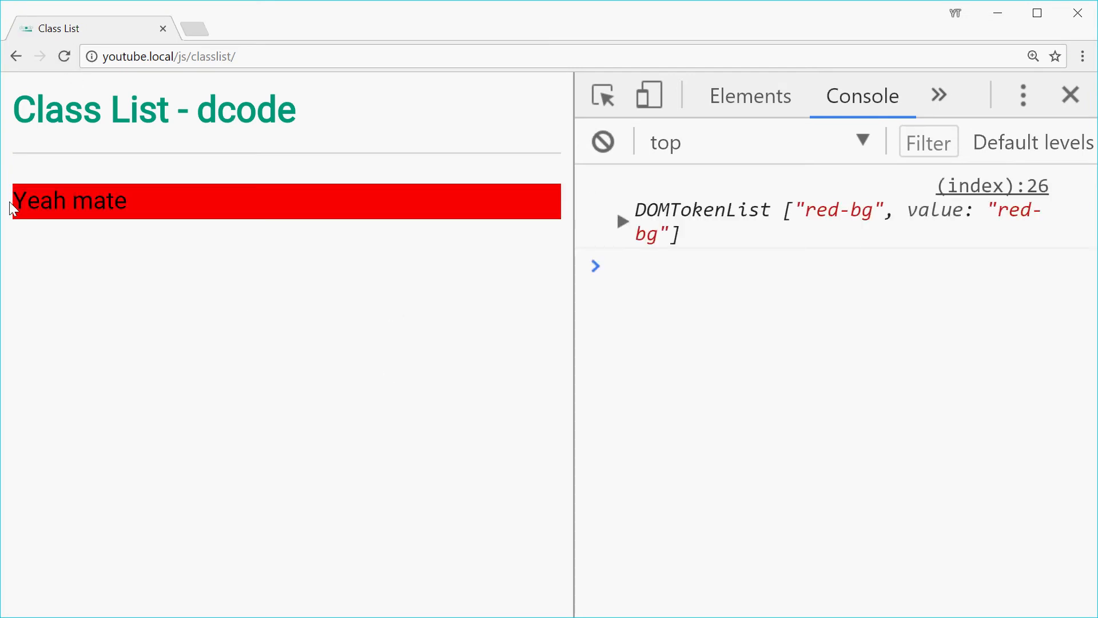
mouse_move(631, 193)
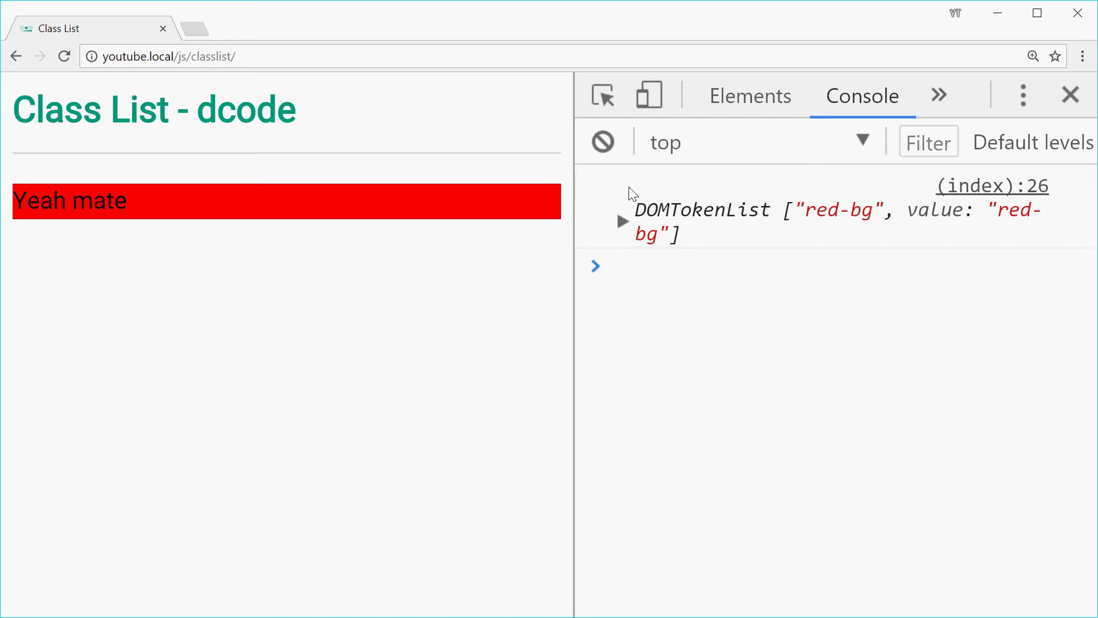
mouse_move(776, 221)
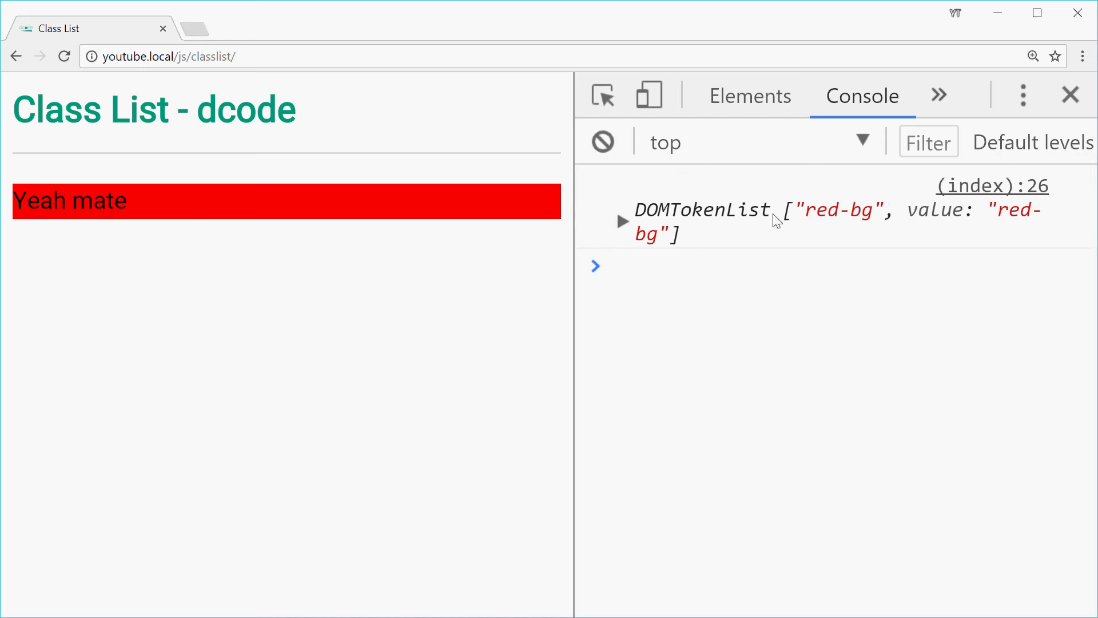
Inspect the p element's class="red-bg" markup in the Elements panel, then return to Atom.
click(748, 96)
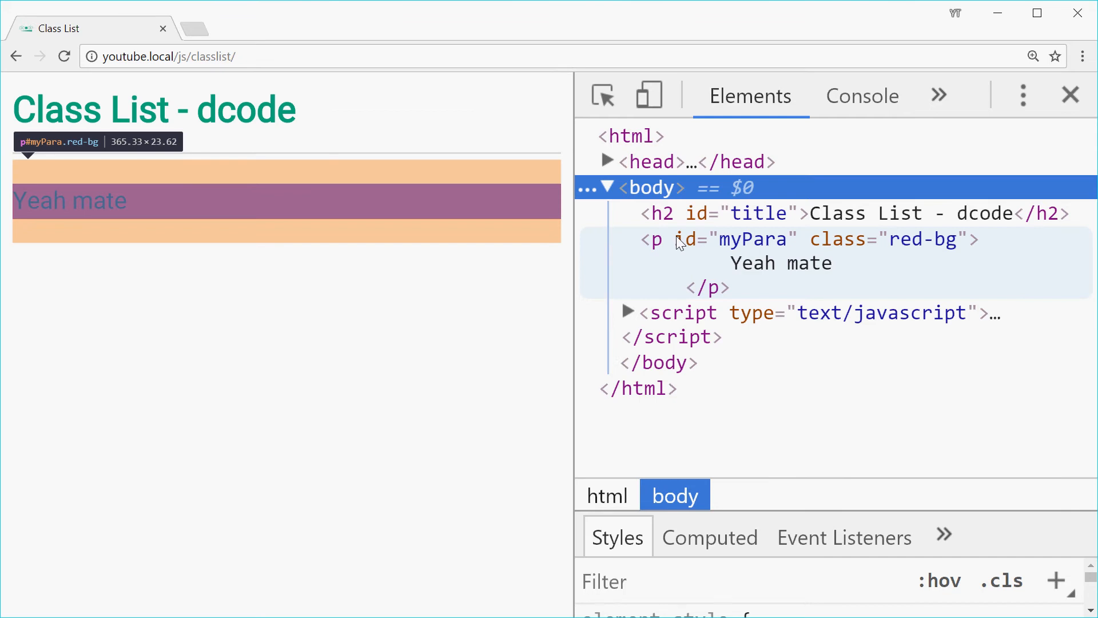
mouse_move(934, 254)
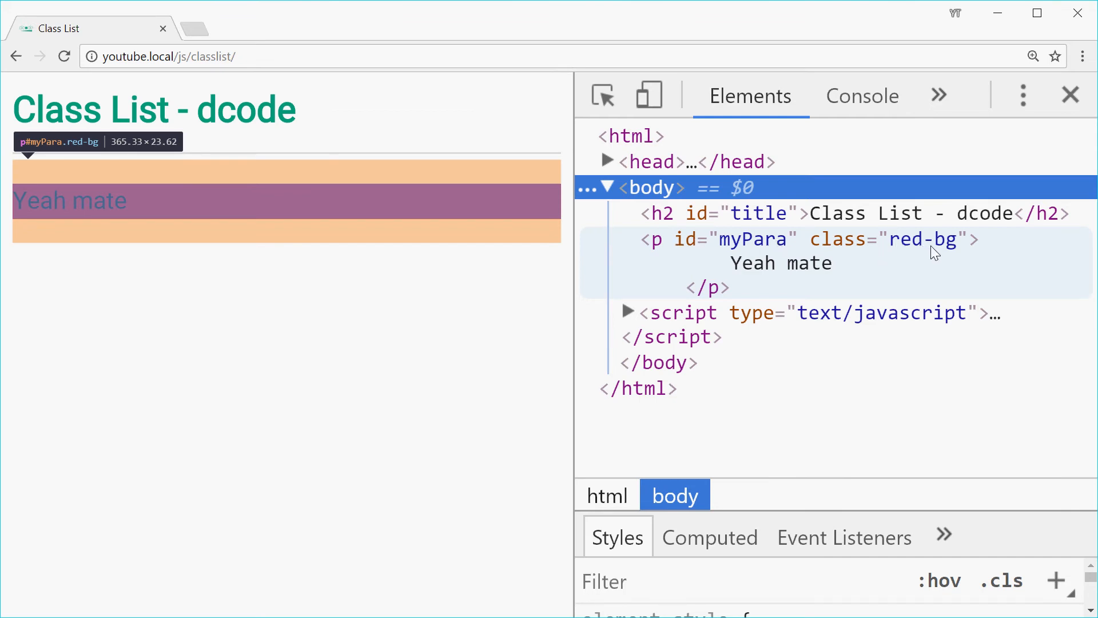
click(862, 96)
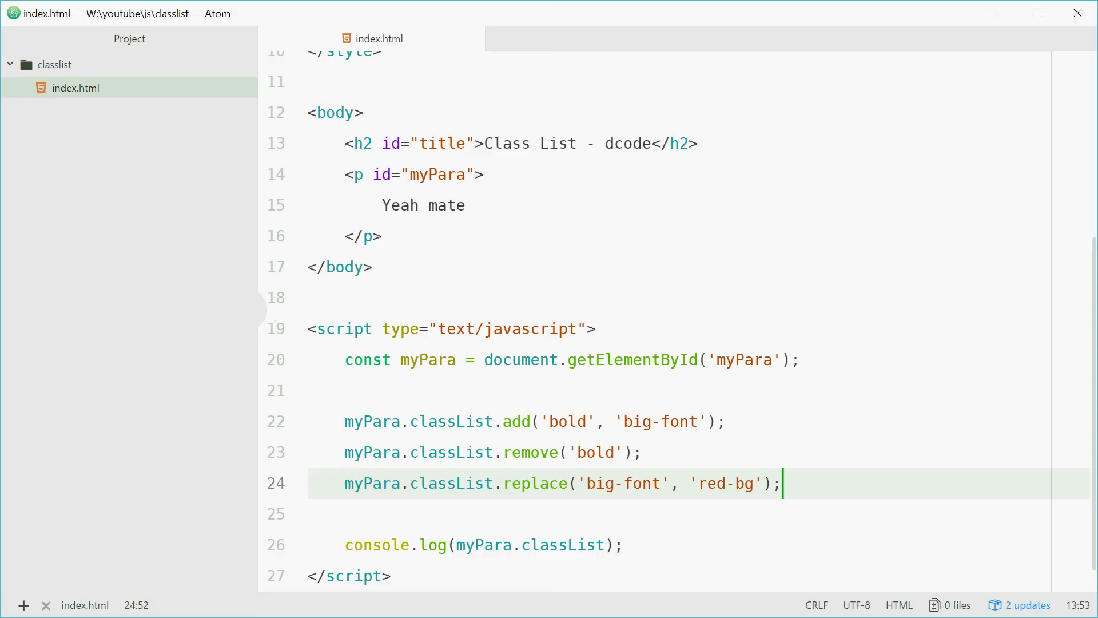
Insert a fresh blank line after the classList.replace call in the script.
click(344, 451)
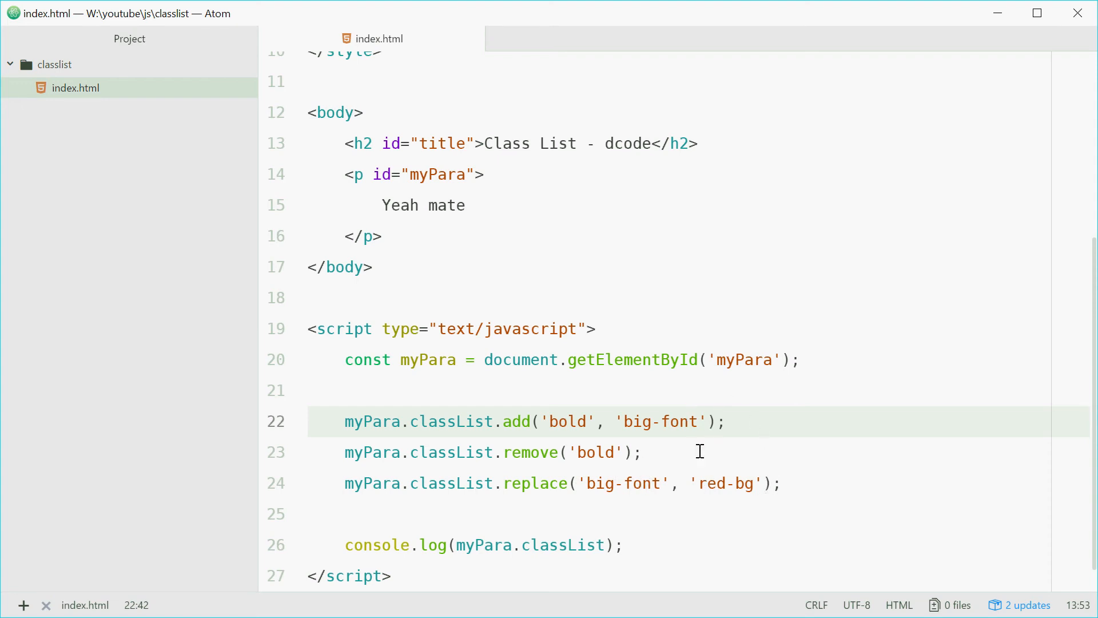
click(782, 483)
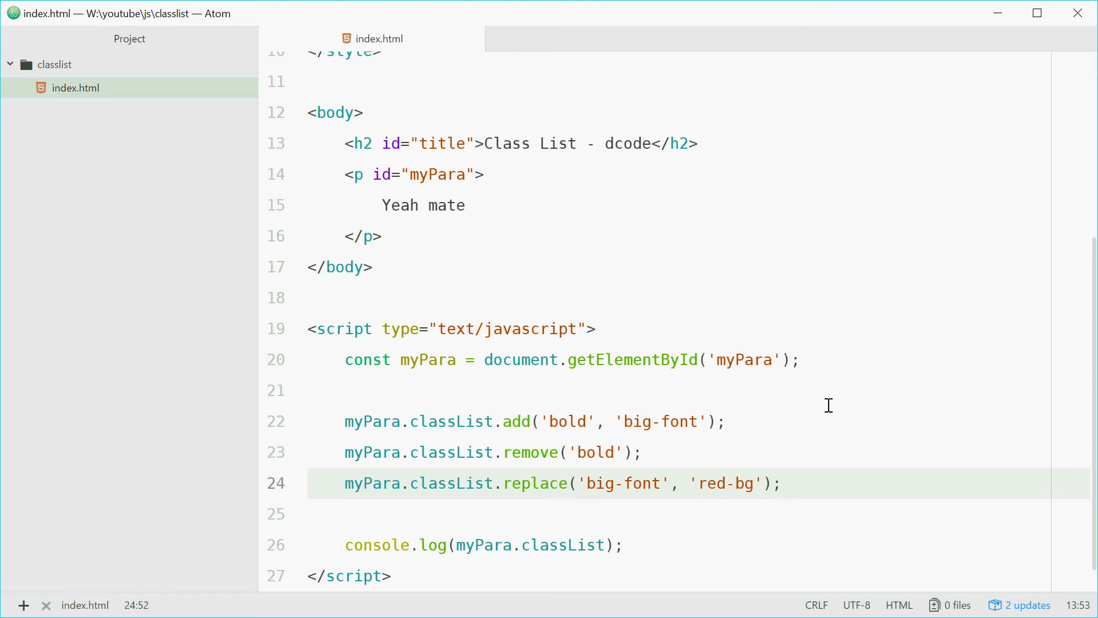
click(781, 483)
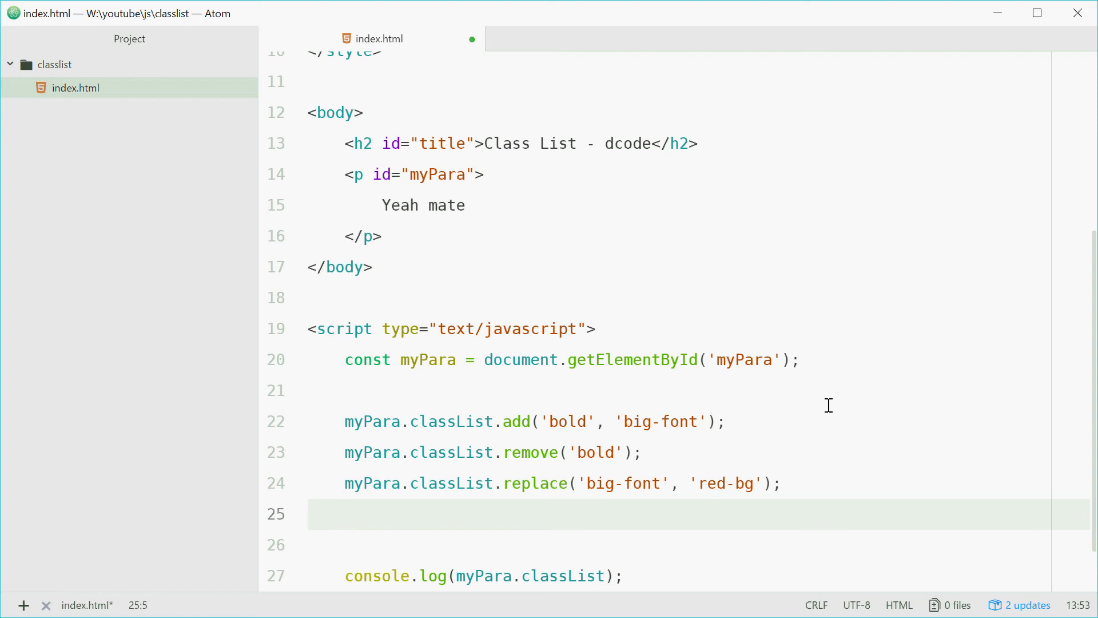
click(344, 514)
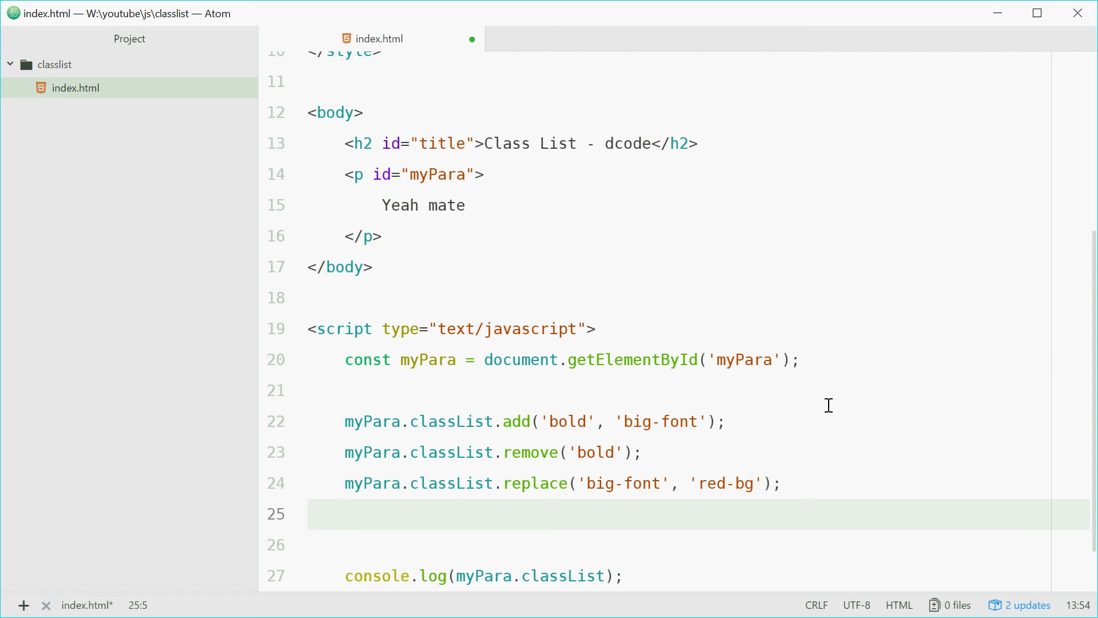
click(345, 514)
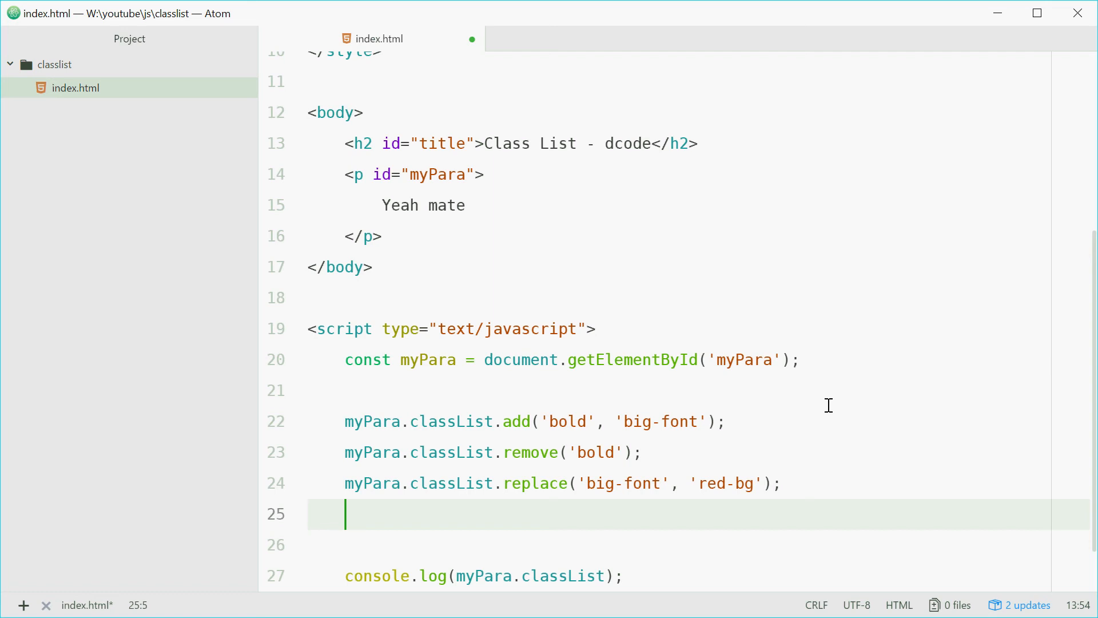
mouse_move(649, 507)
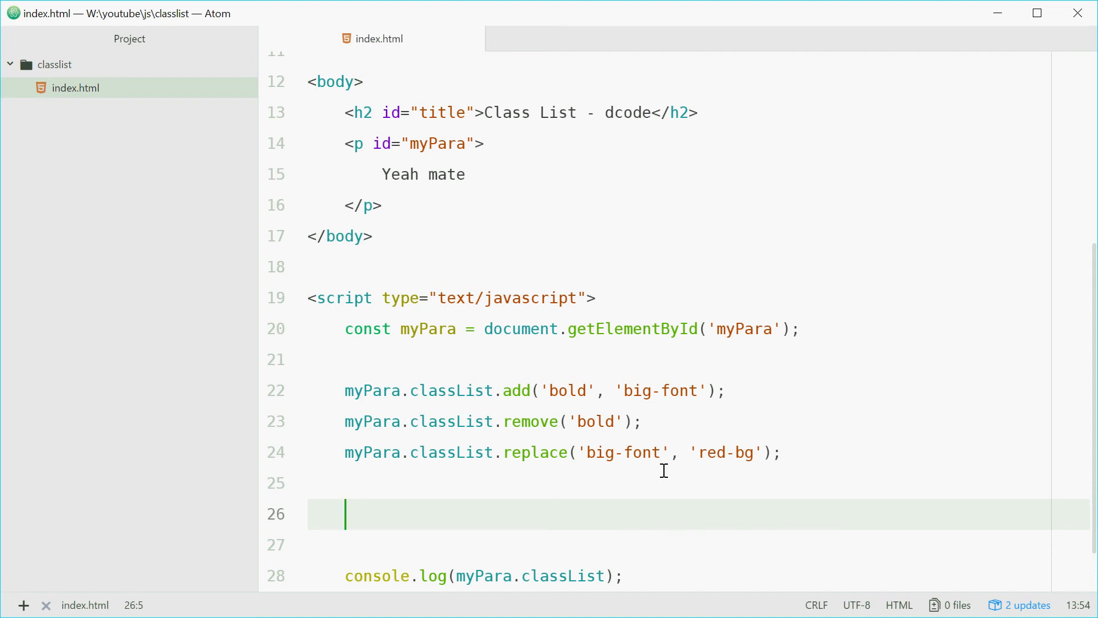
Write myPara.classList.toggle('red-bg'); on the blank line below the replace call.
click(689, 452)
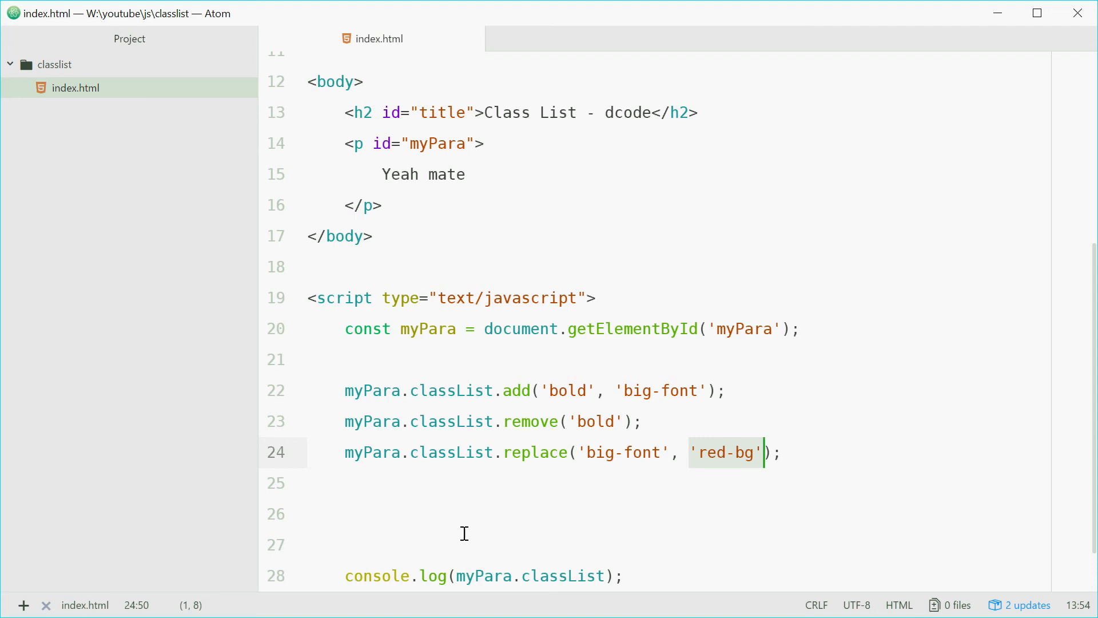
text(myPara.classLis)
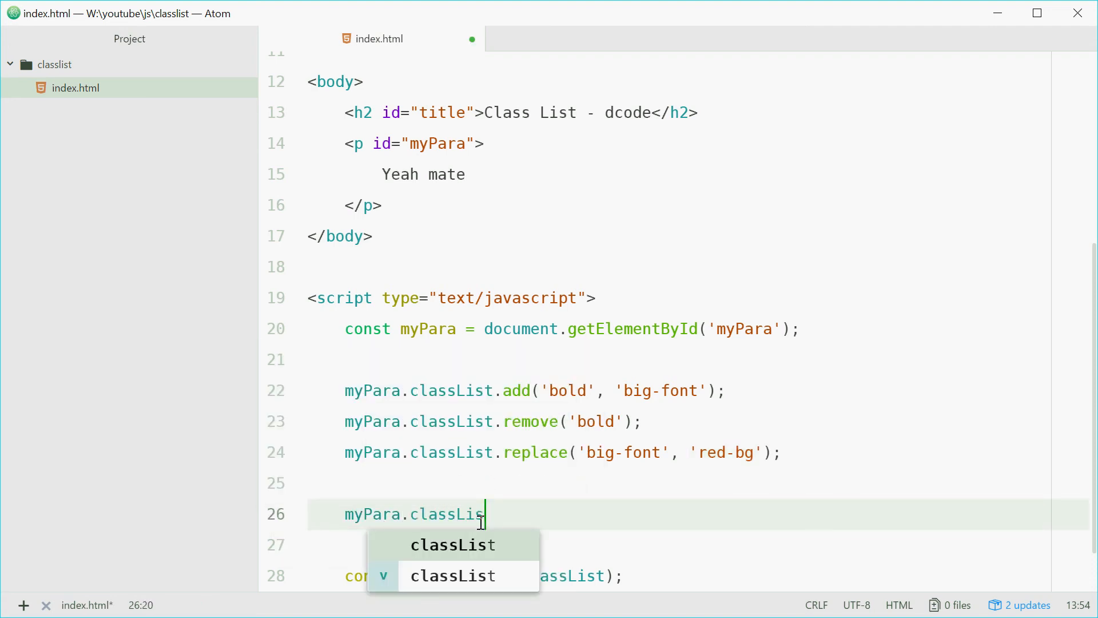
text(.toggle)
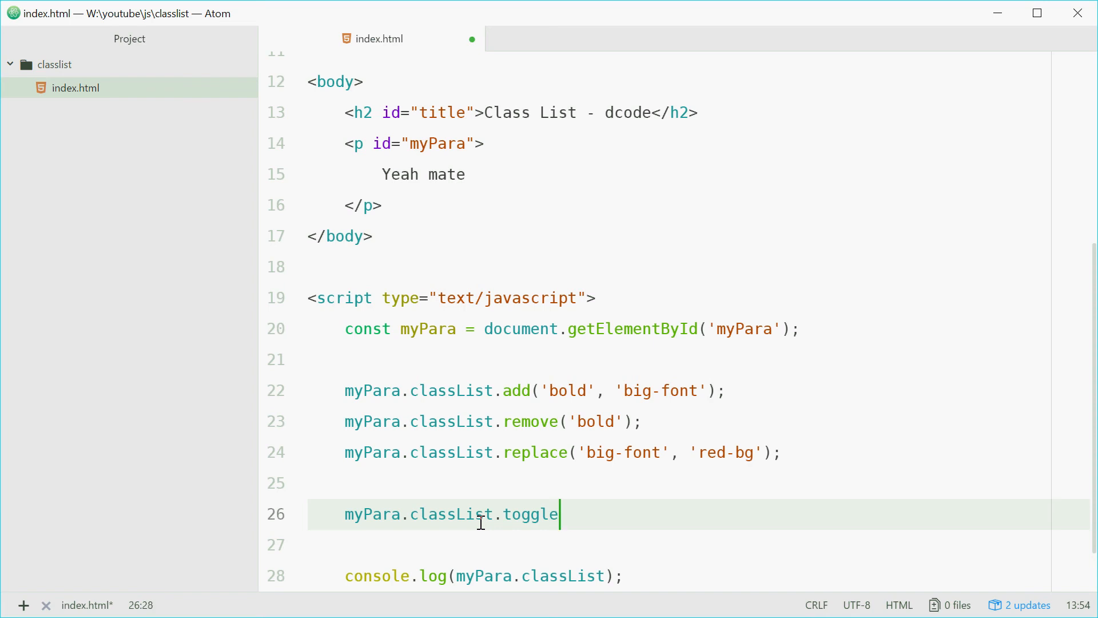
text(('red-bg'))
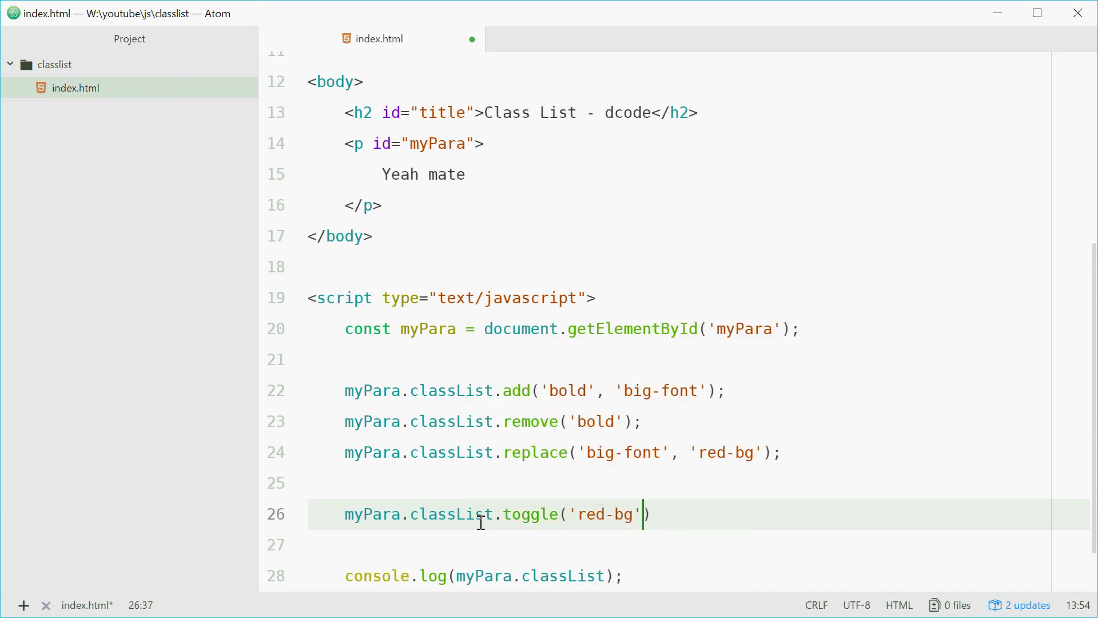
text(;)
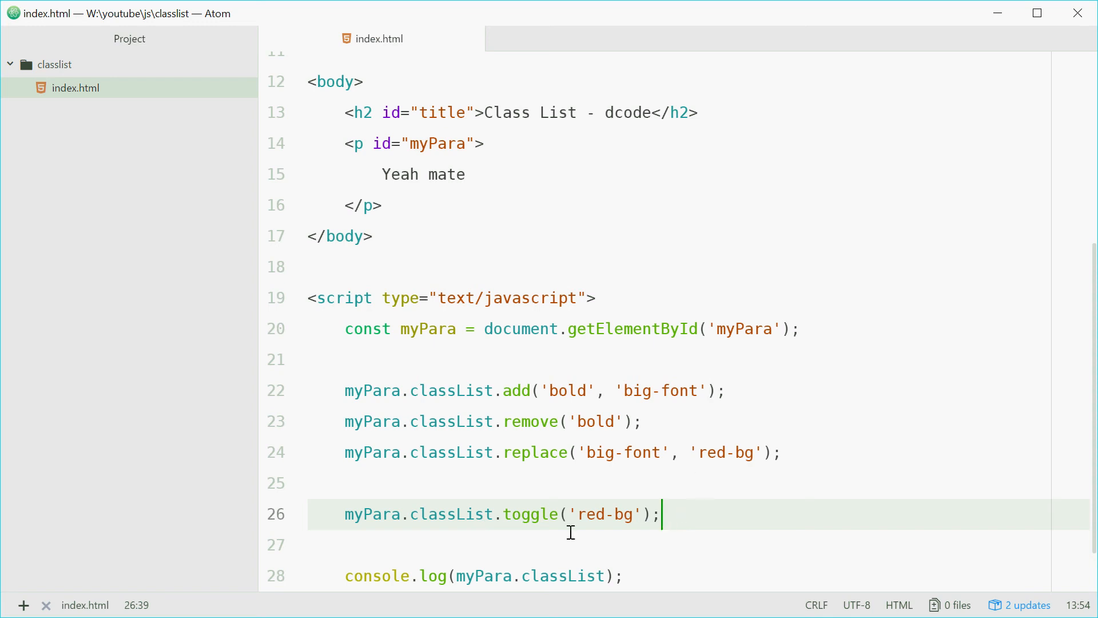
mouse_move(682, 511)
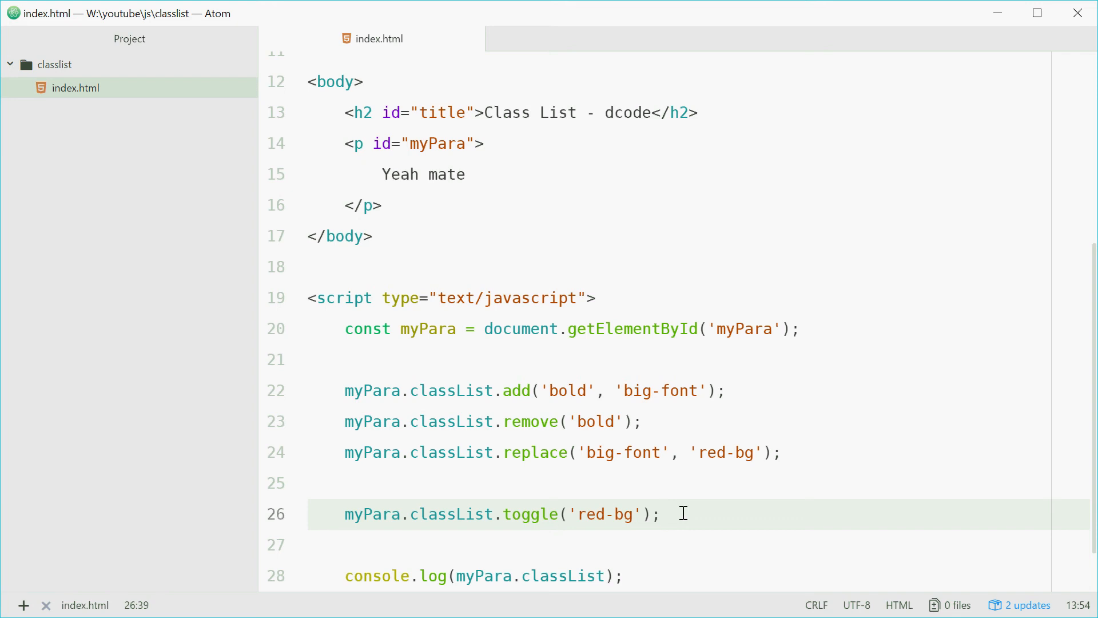
Duplicate the toggle('red-bg') line so two identical toggles follow the replace call.
click(660, 514)
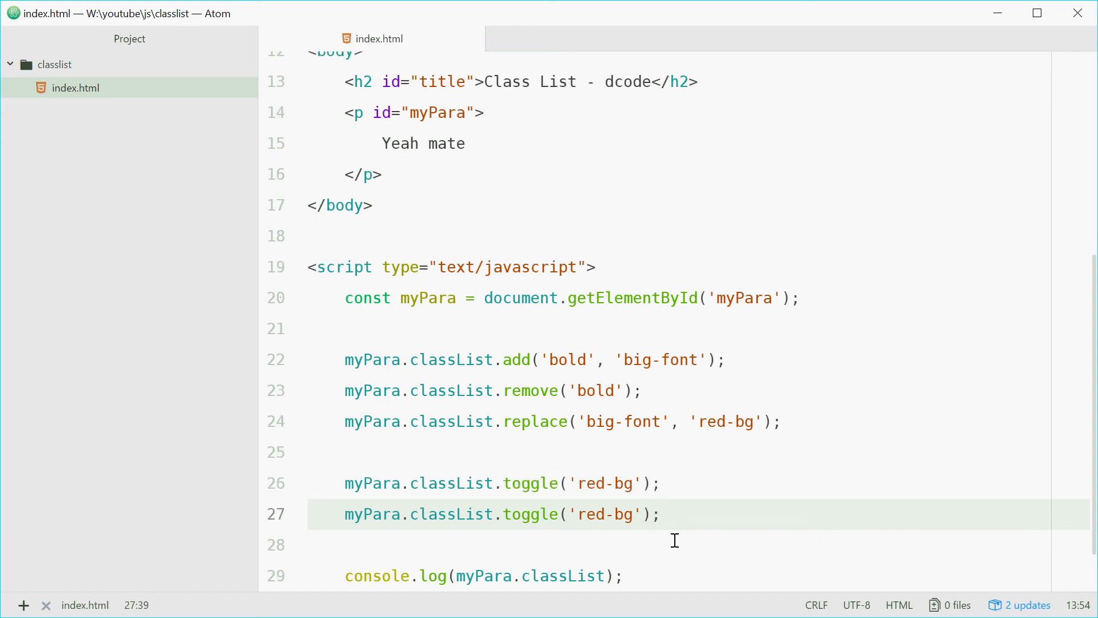
click(662, 513)
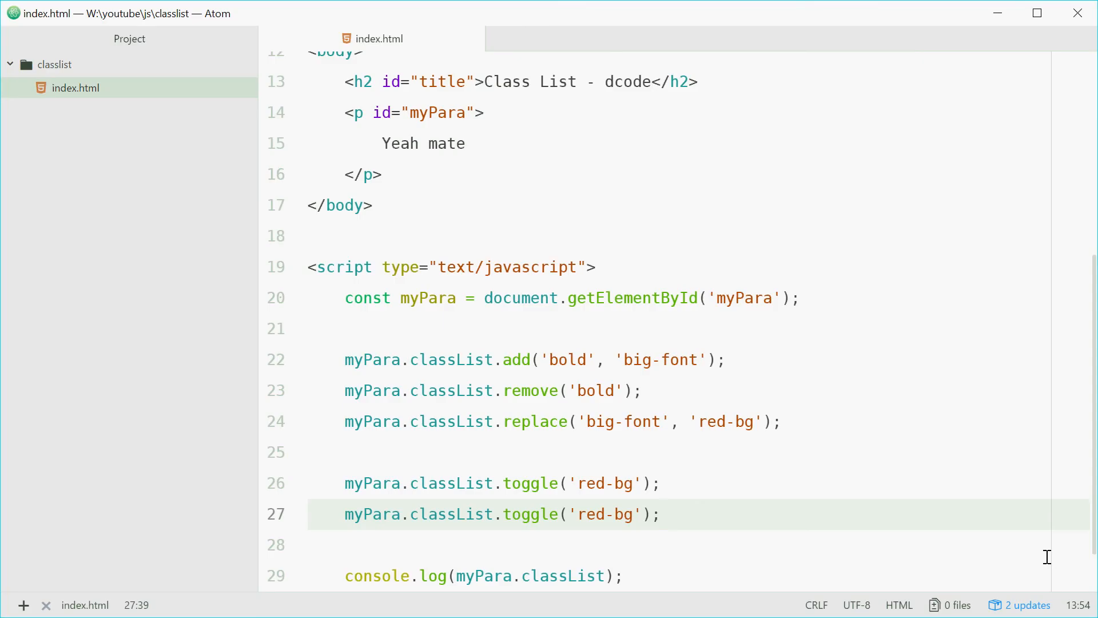
click(660, 514)
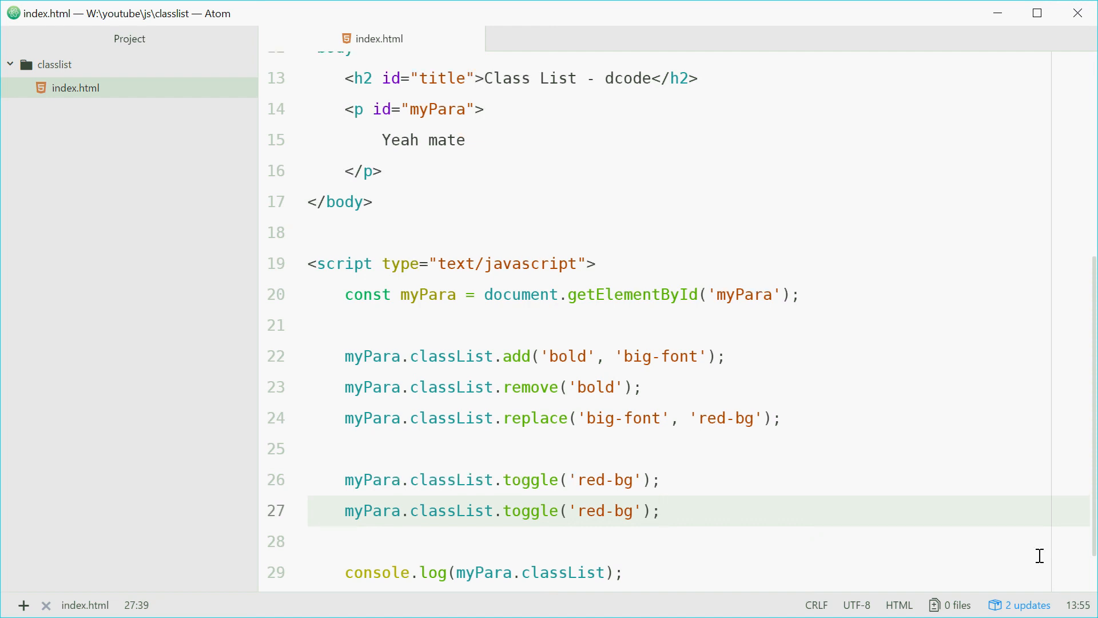
click(660, 510)
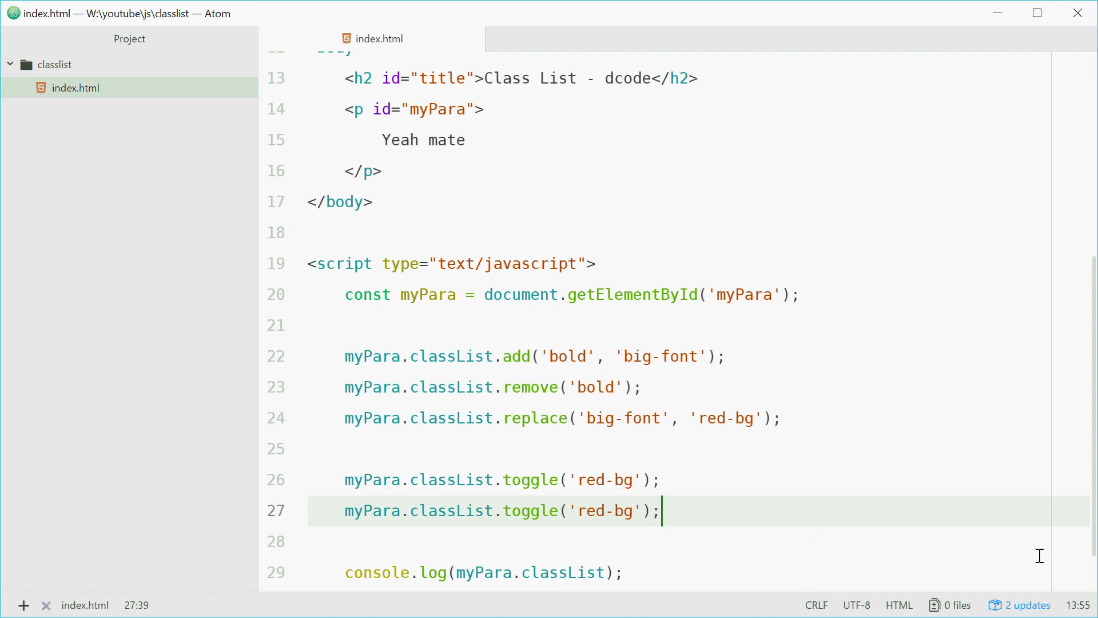
Insert a blank line between the toggle lines and the class-list log.
scroll(up, 3)
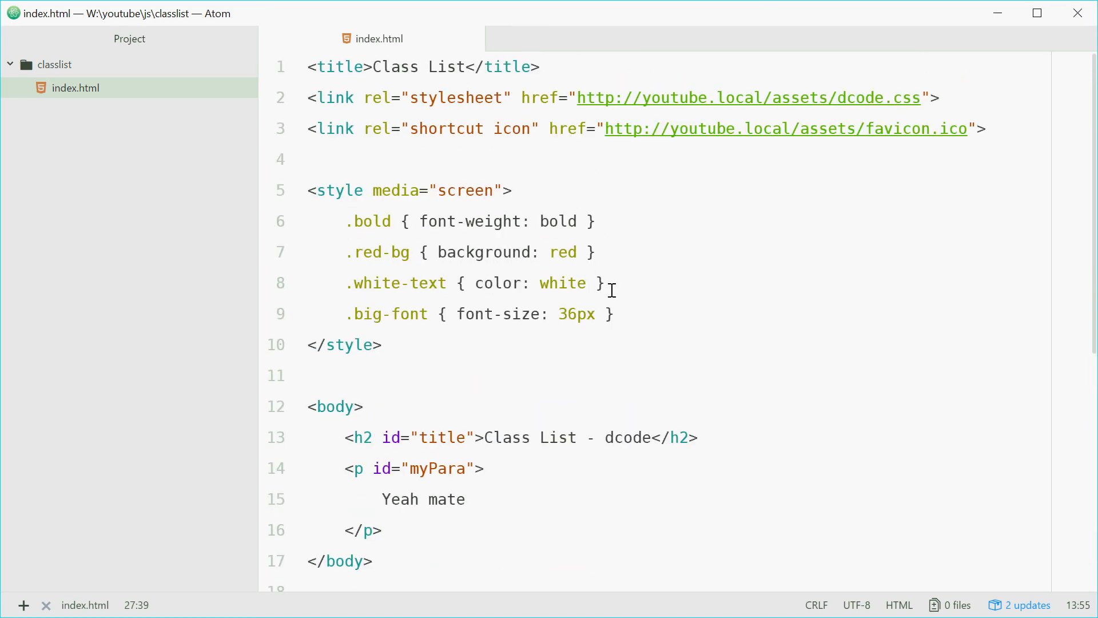
click(605, 283)
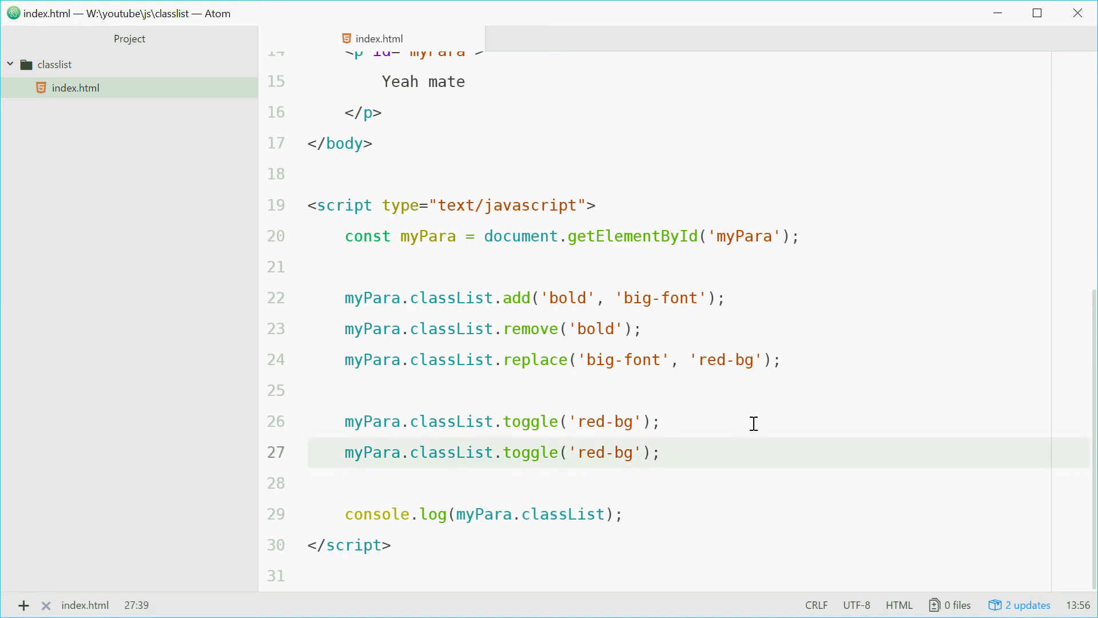
key(enter)
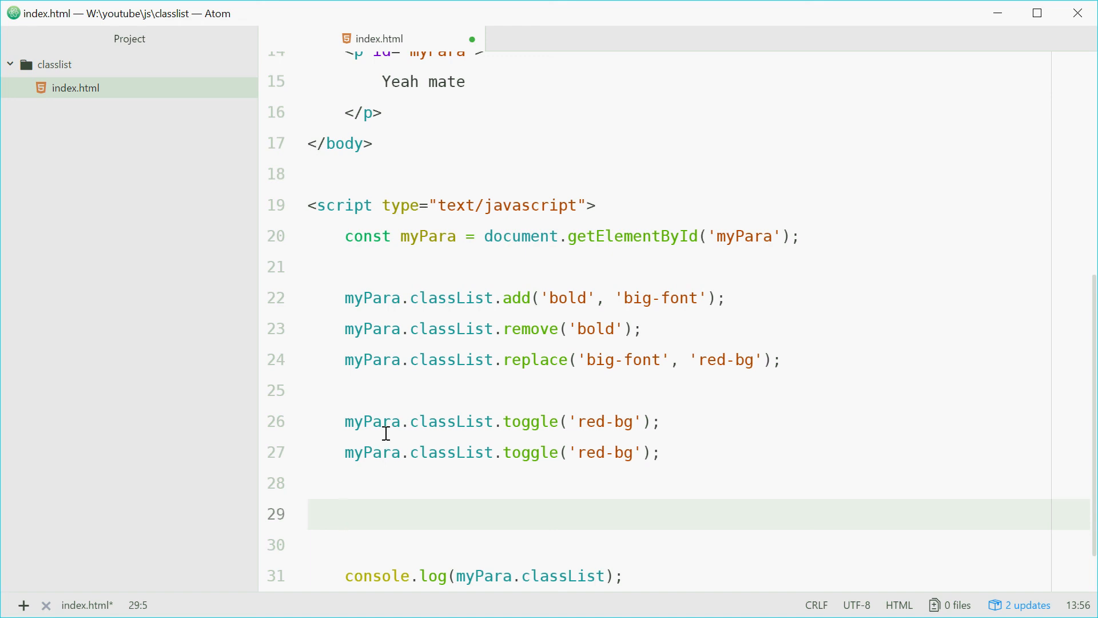
scroll(down, 3)
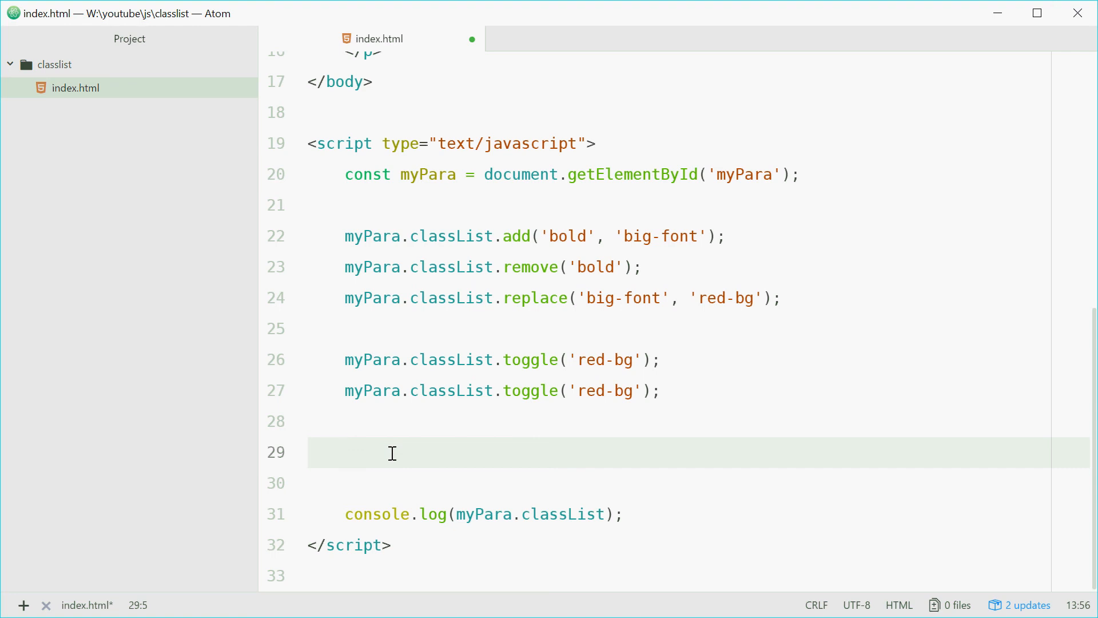
Write console.log(myPara.classList.contains('white-text')); on the new line.
text(console.log();)
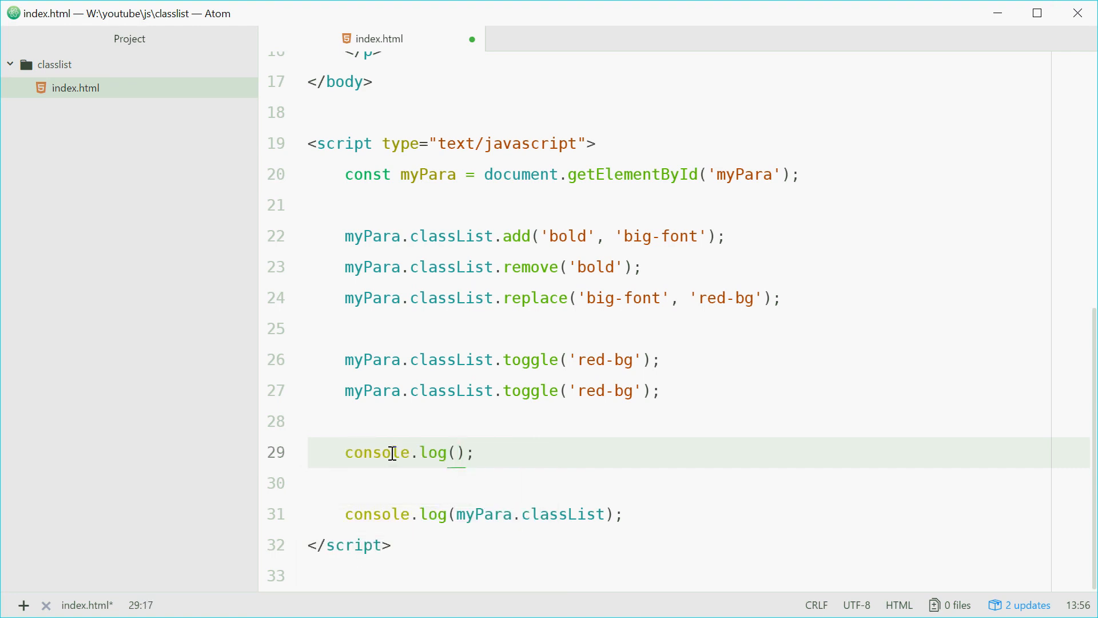
text(myPara.cas)
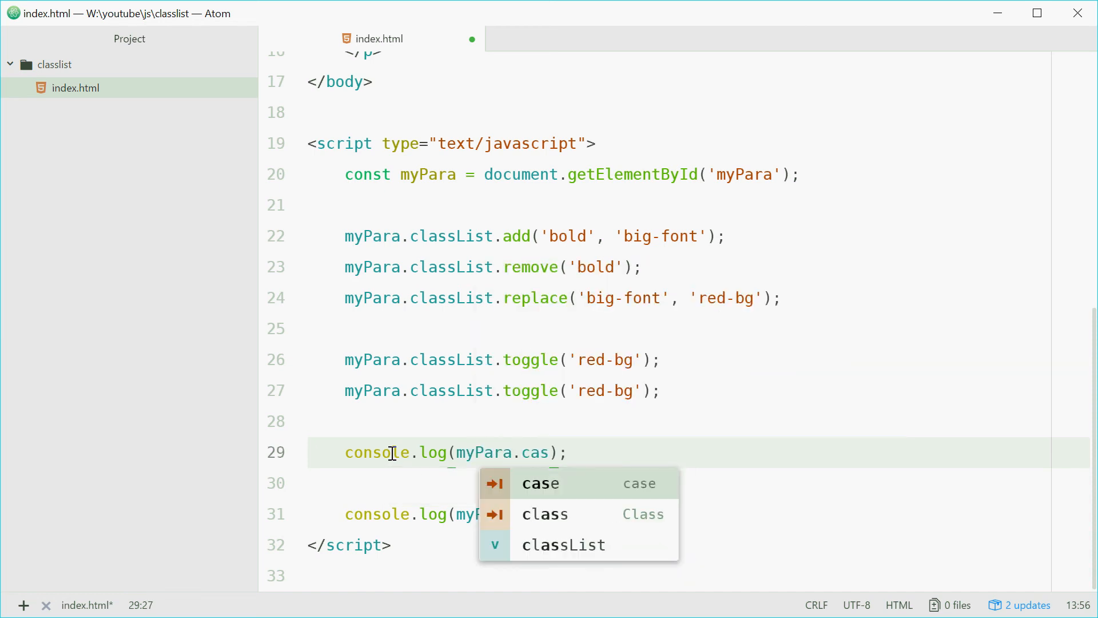
click(563, 544)
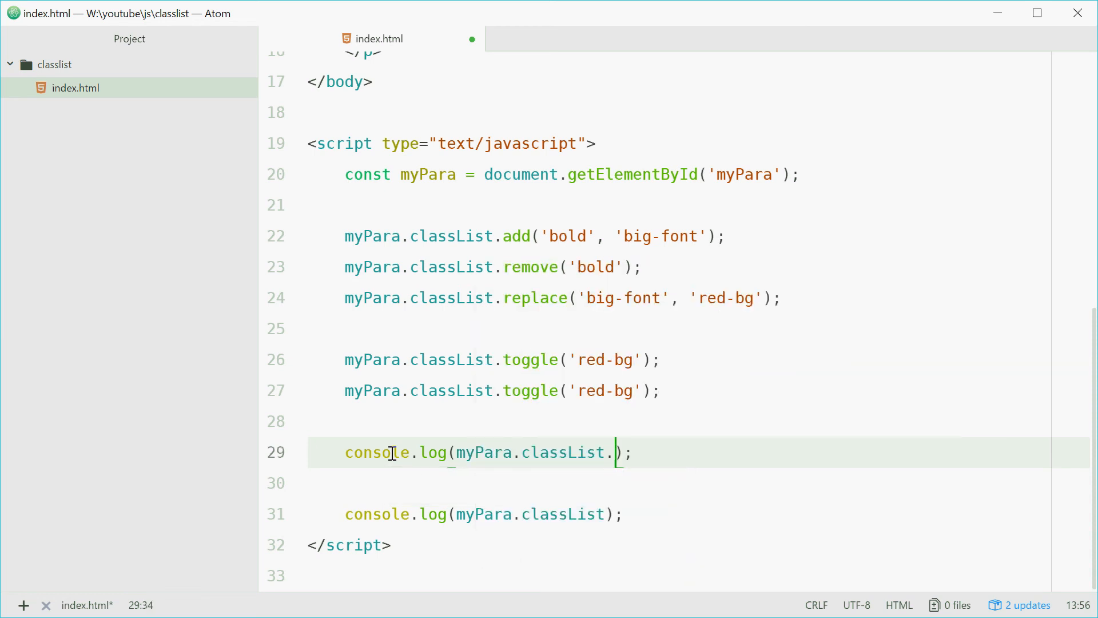
text(contains())
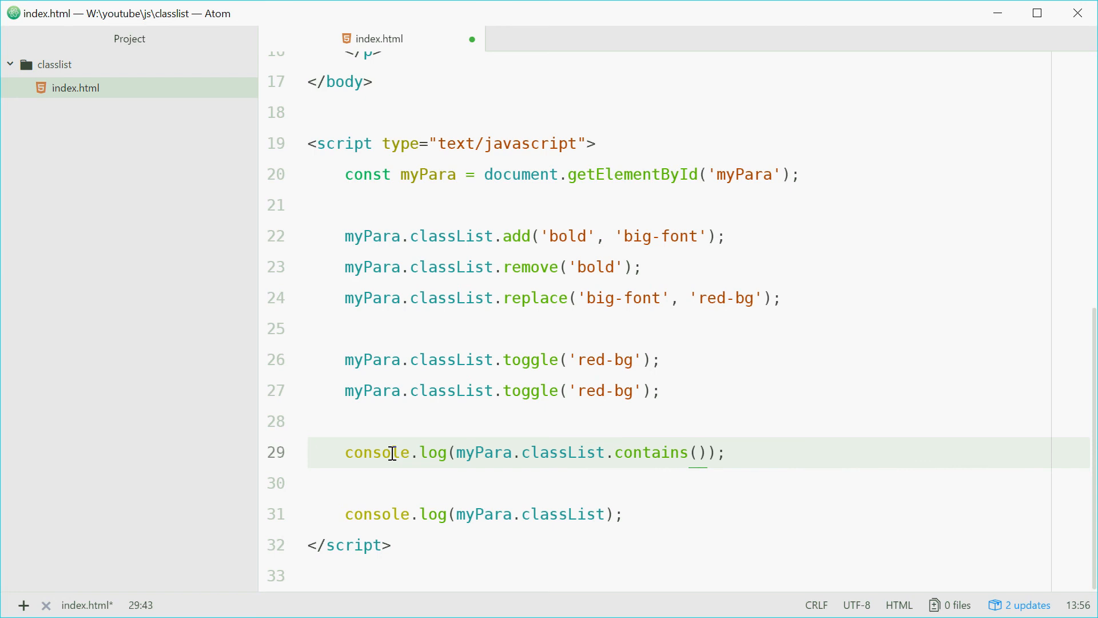
text(white-te)
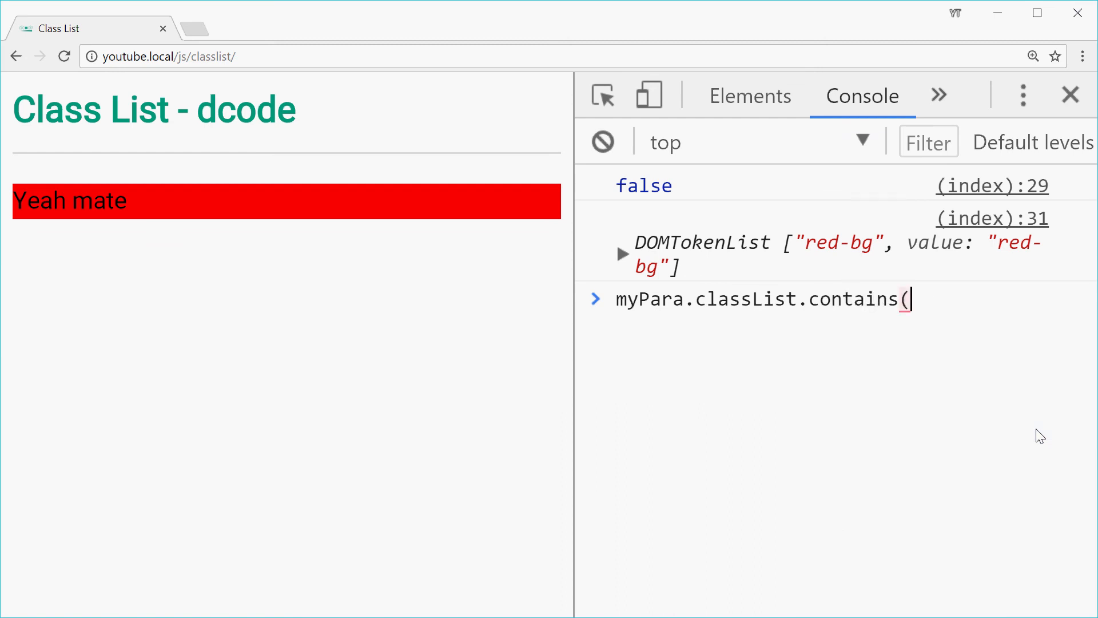
Finish the console expression myPara.classList.contains('red-bg'); without running it yet.
text('red-bg');)
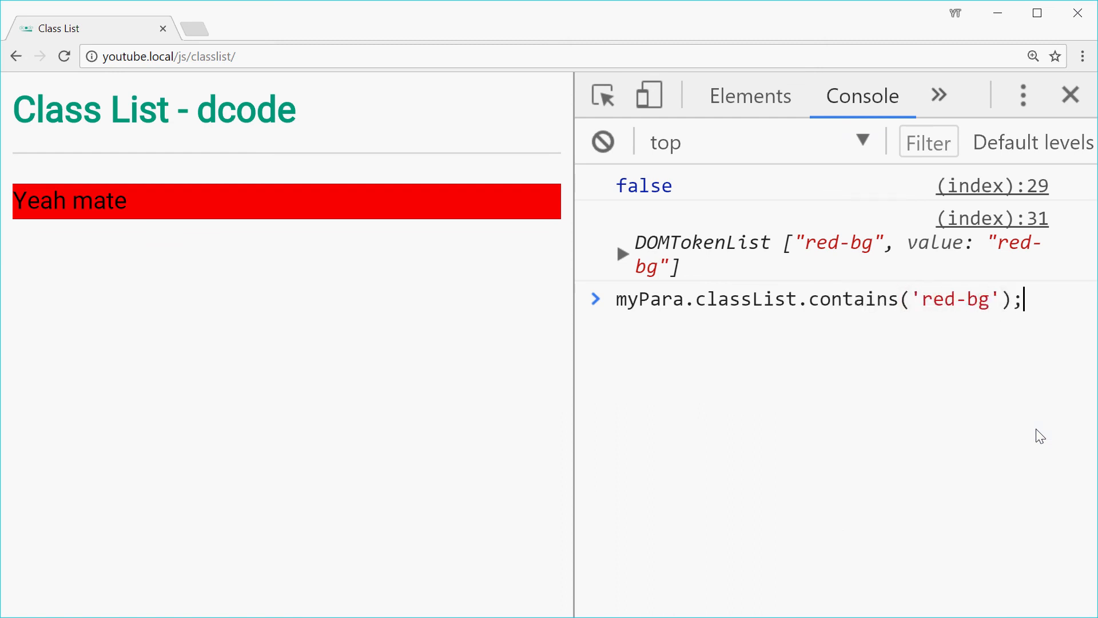
mouse_move(1065, 280)
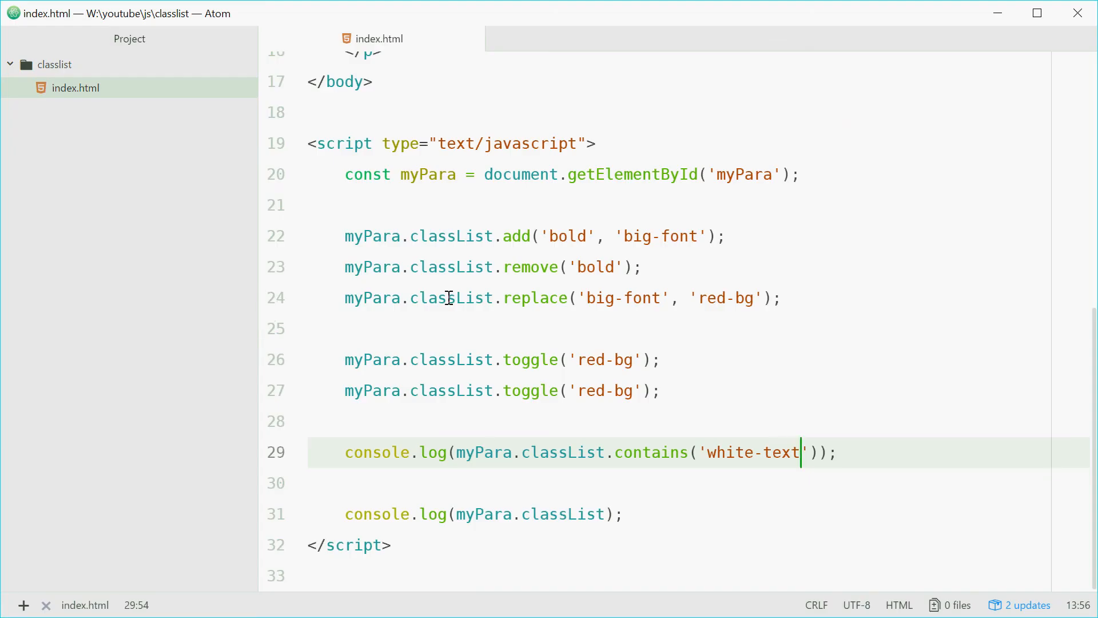
Select the classList word on the add line in index.html.
double_click(451, 236)
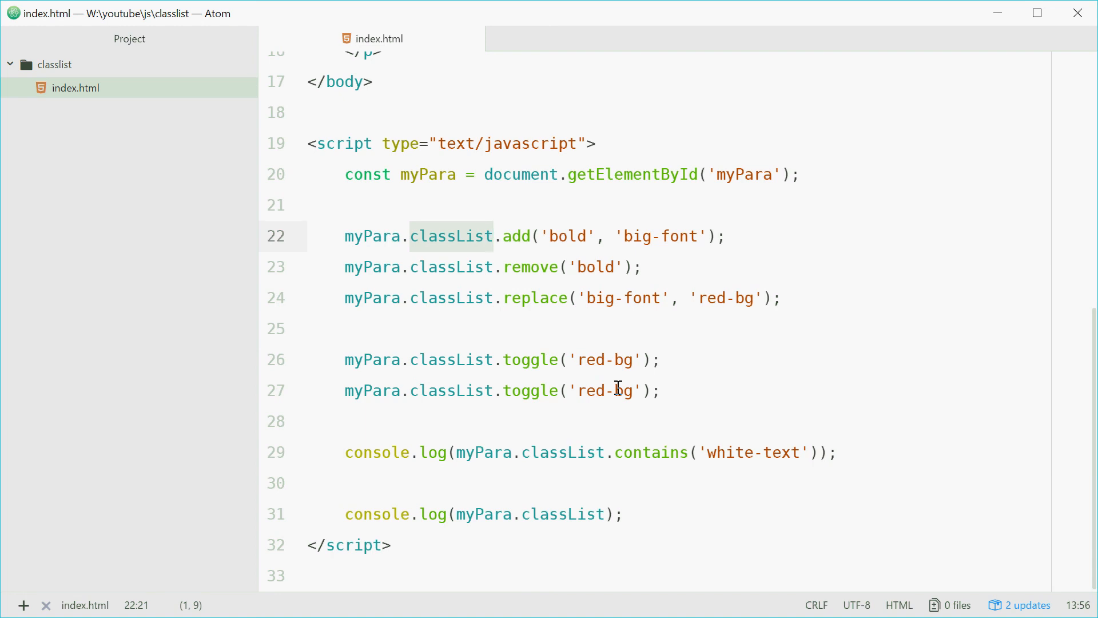